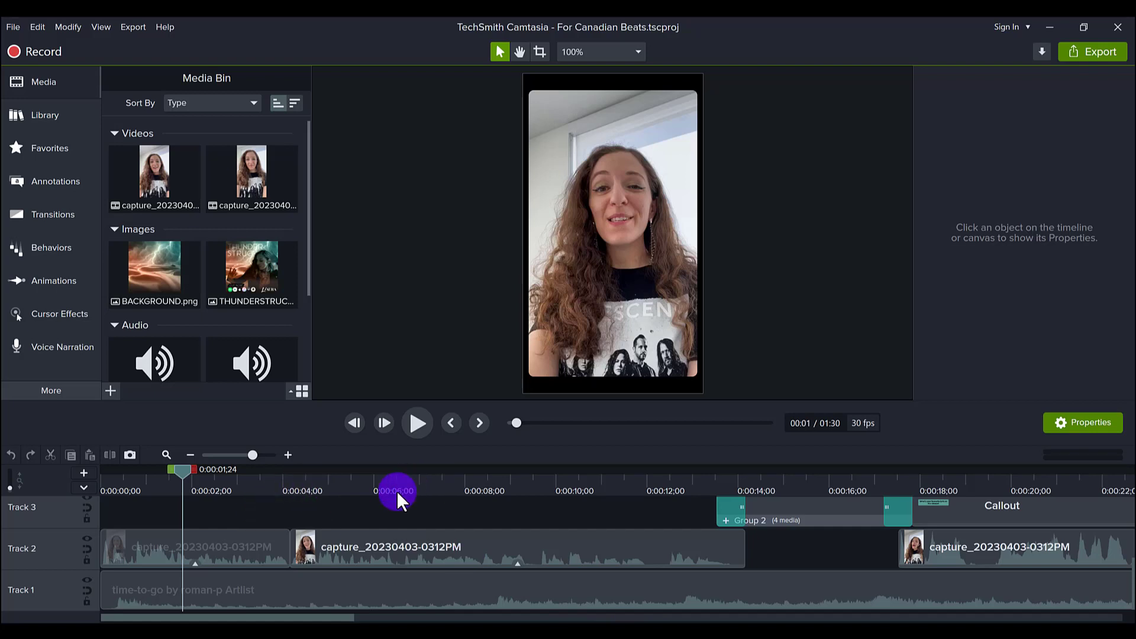
mouse_move(273, 402)
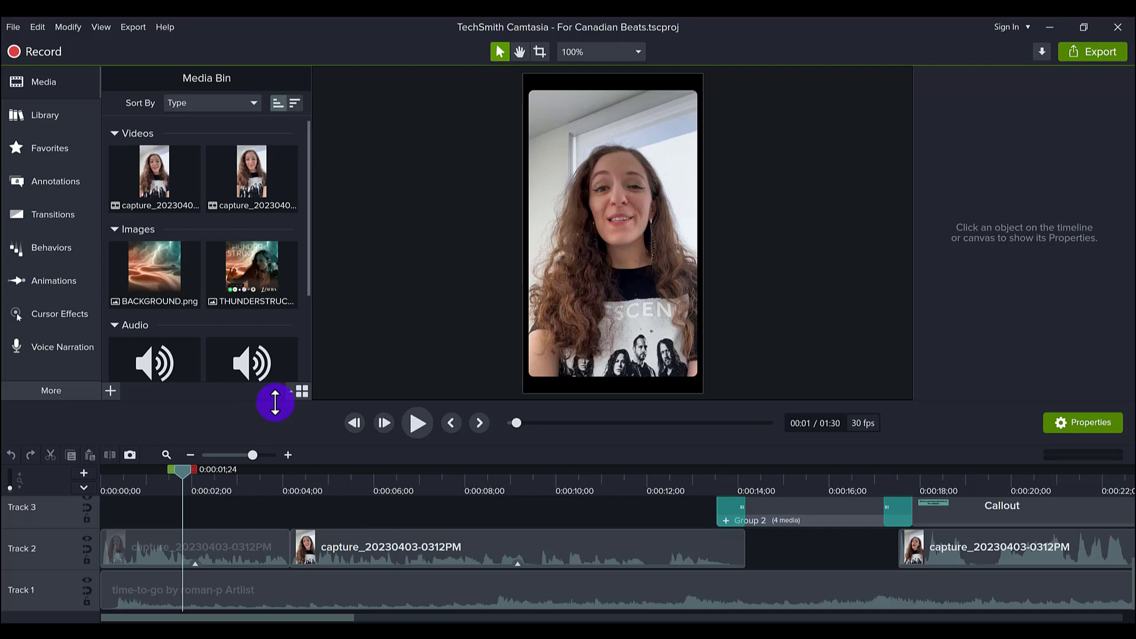
mouse_move(301, 391)
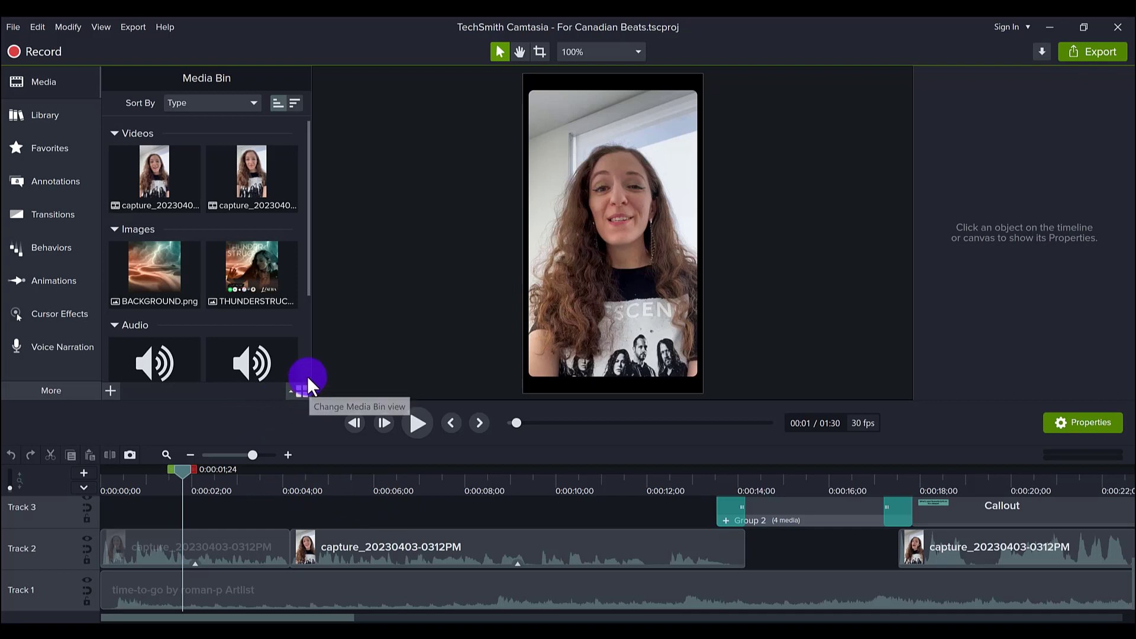
mouse_move(53, 214)
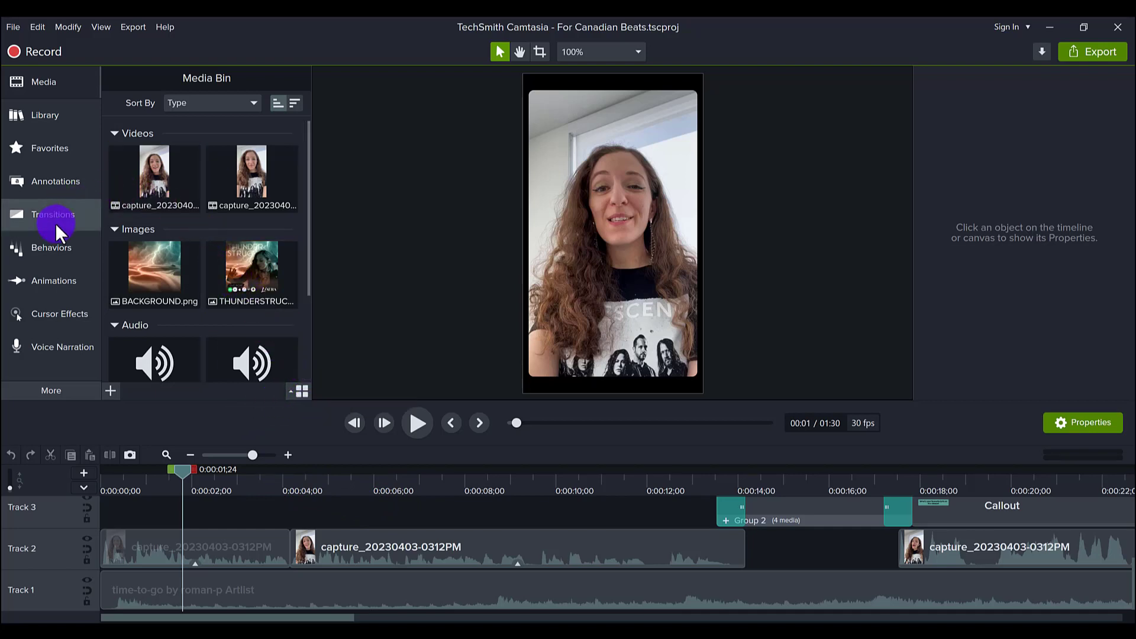
Step: Show the Audio Effects library from the More tools menu
left_click(51, 391)
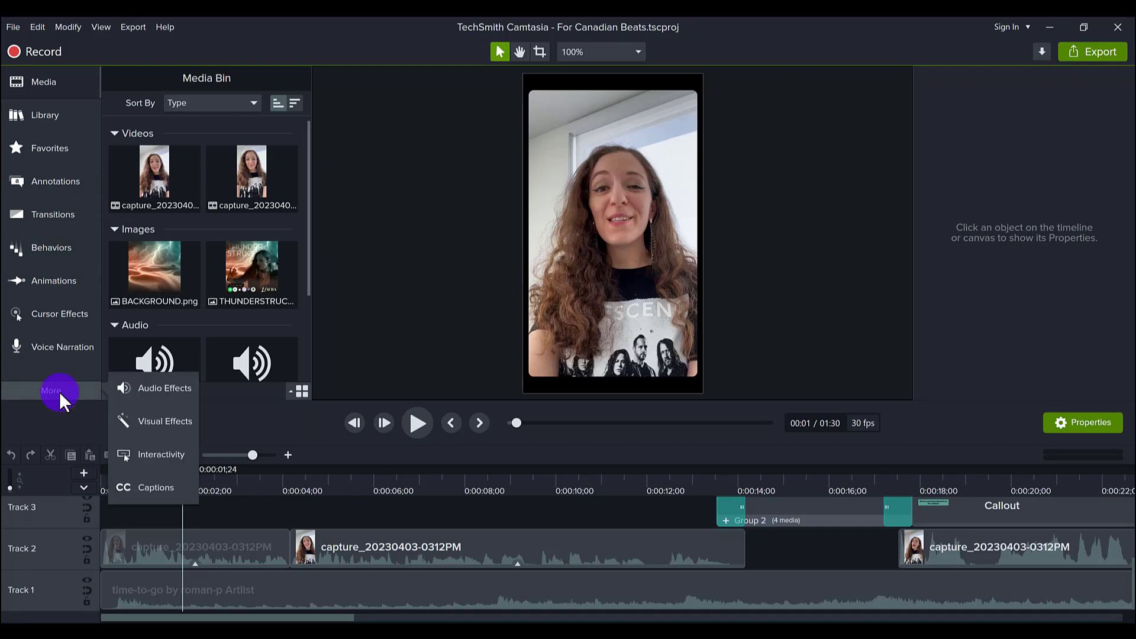
mouse_move(184, 394)
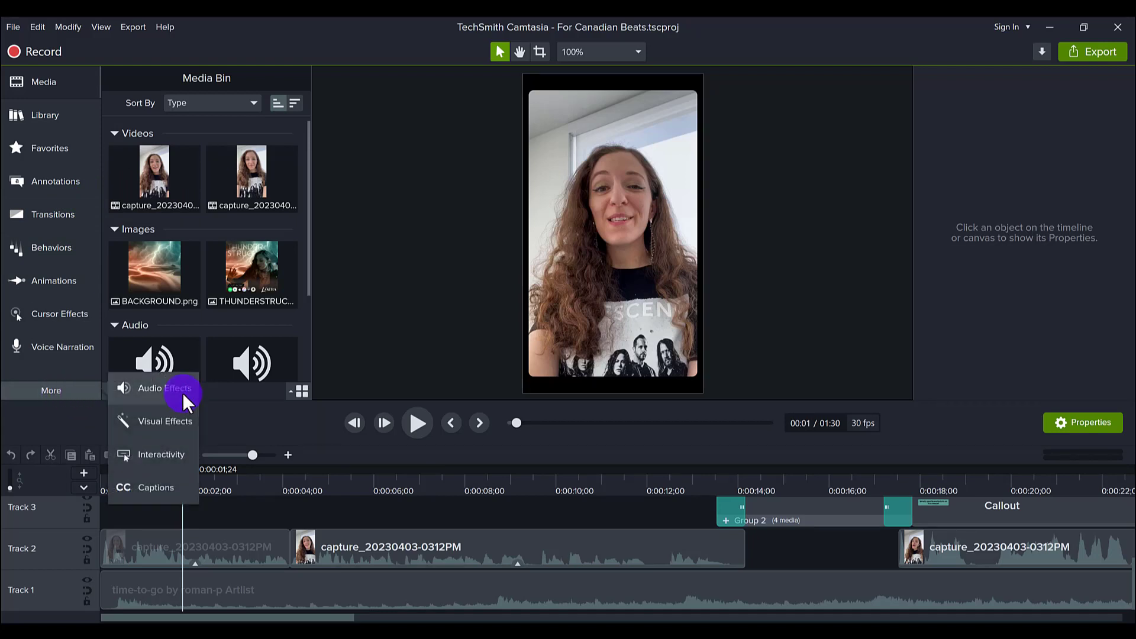
left_click(158, 387)
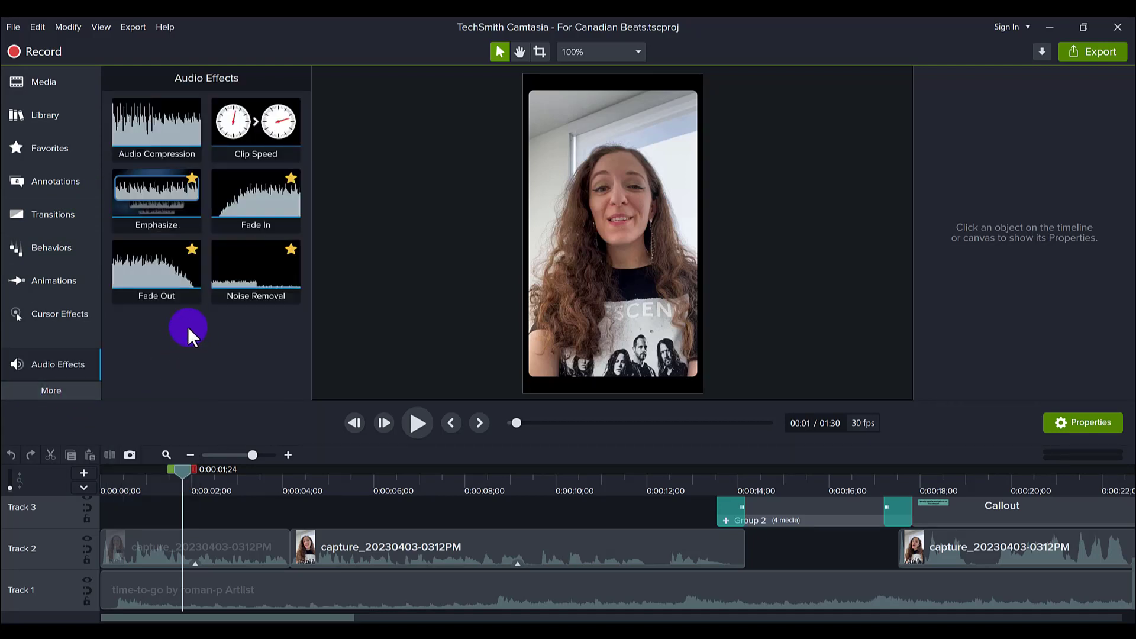
mouse_move(156, 188)
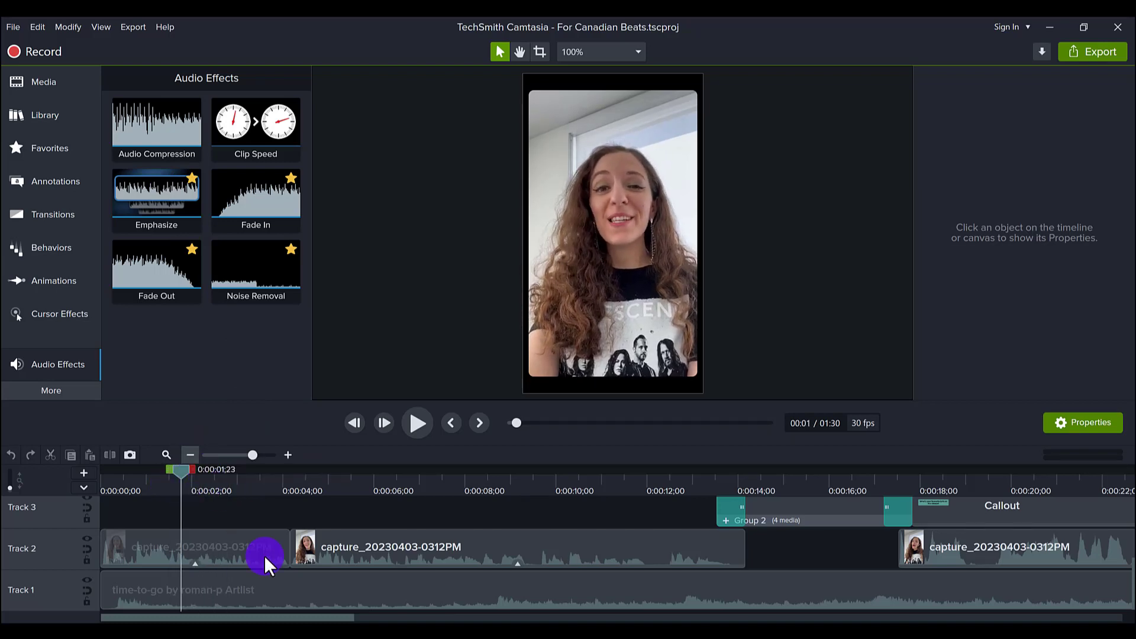
mouse_move(308, 587)
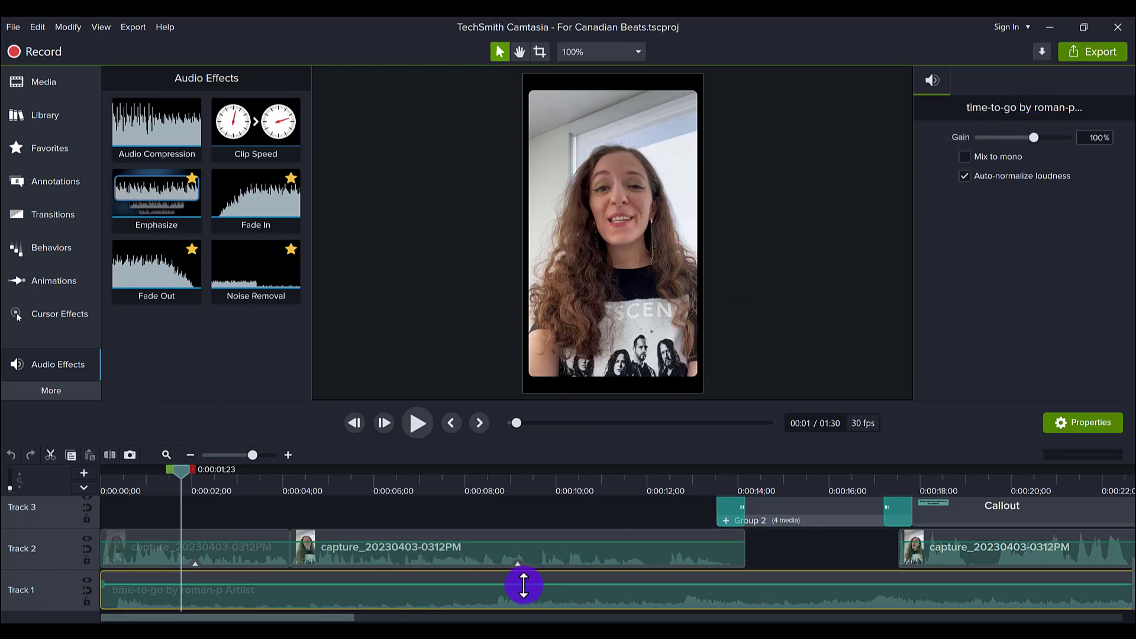
mouse_move(460, 398)
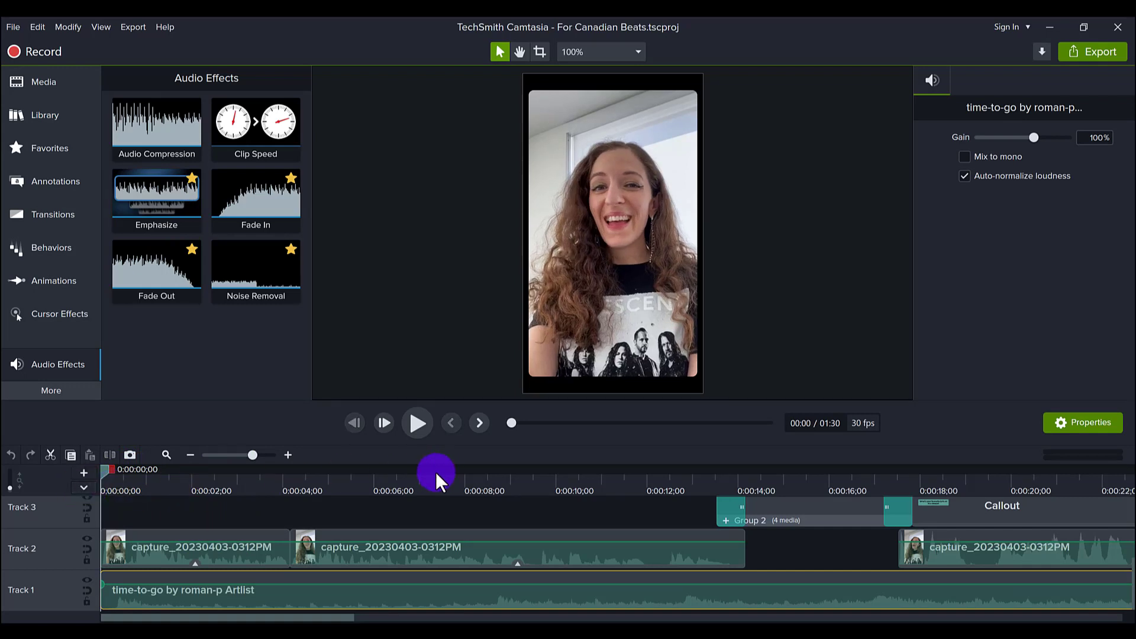
mouse_move(416, 423)
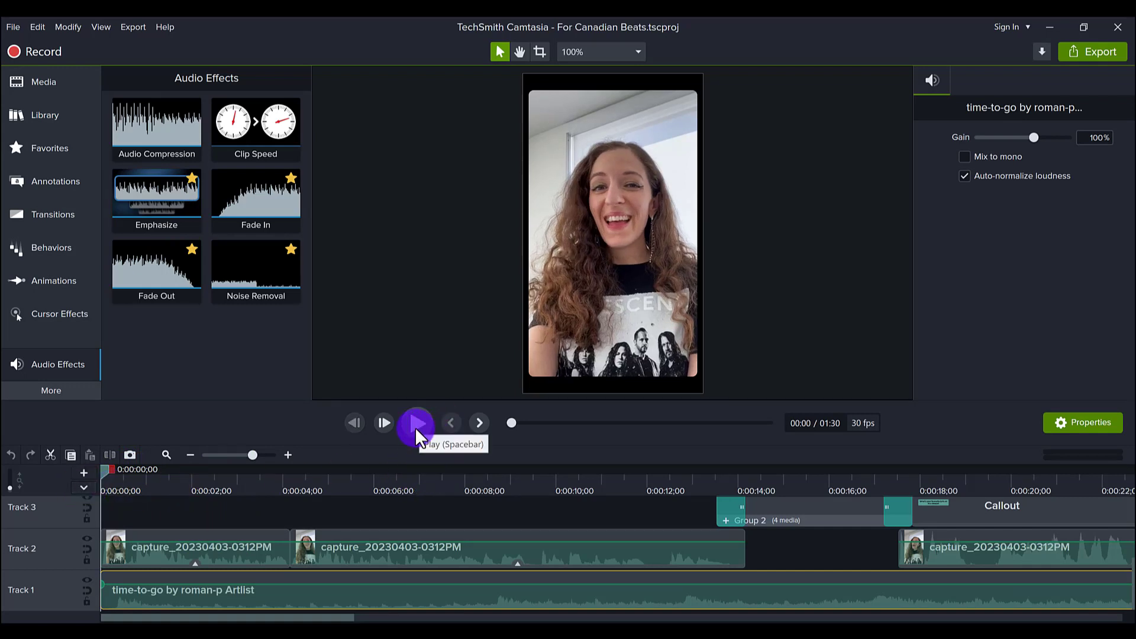
Step: Preview the project from the start and pause around nine seconds
left_click(416, 422)
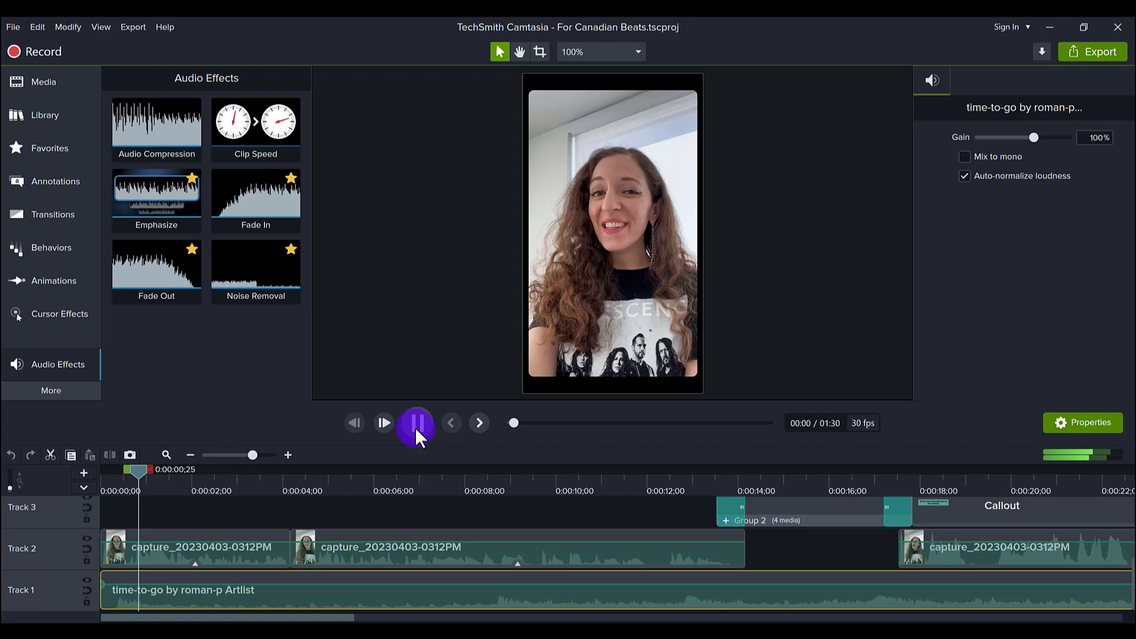
left_click(416, 422)
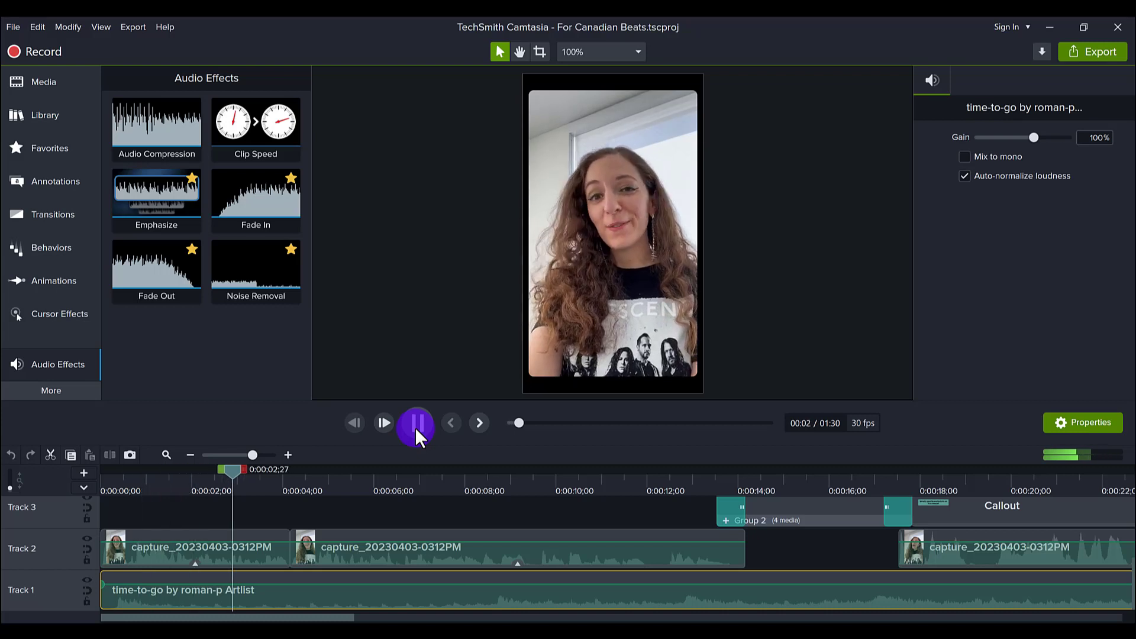
left_click(416, 422)
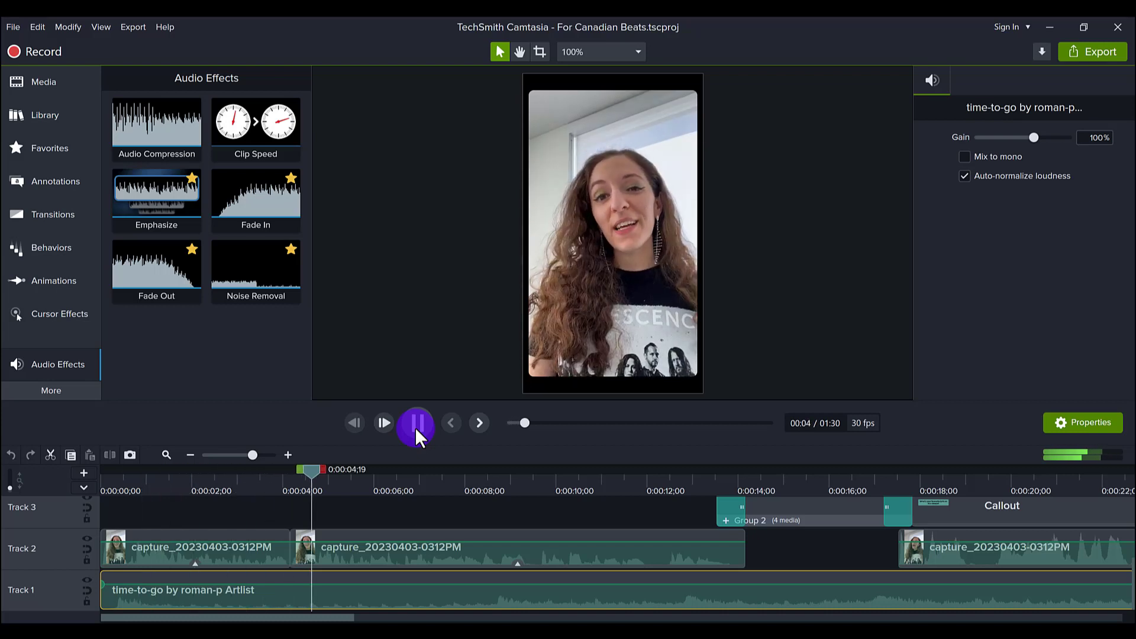
left_click(416, 423)
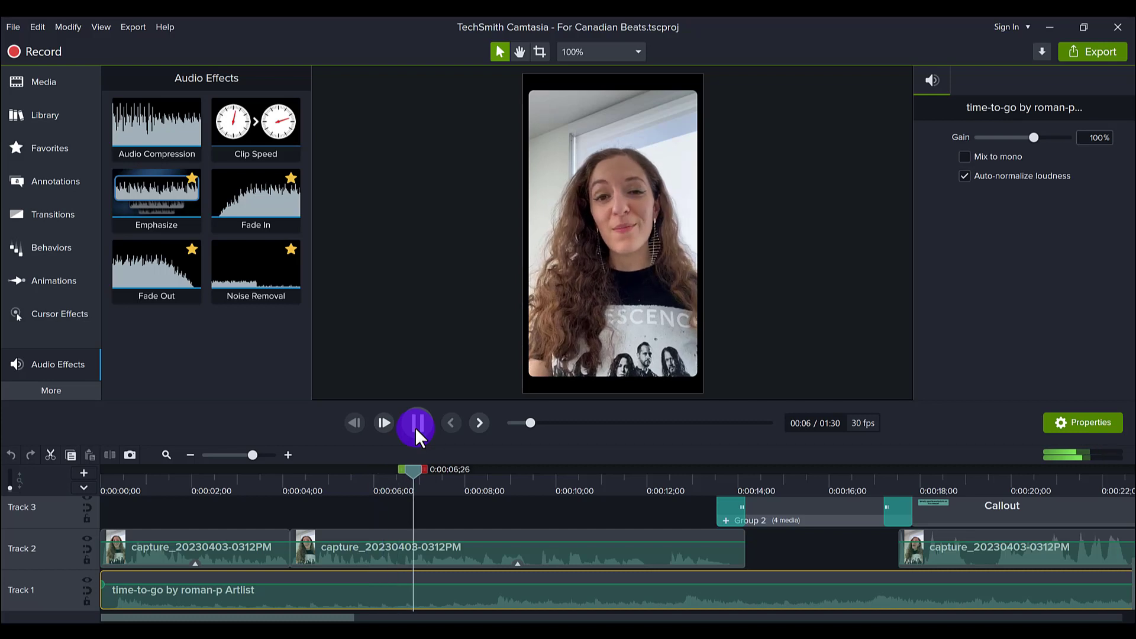
left_click(416, 423)
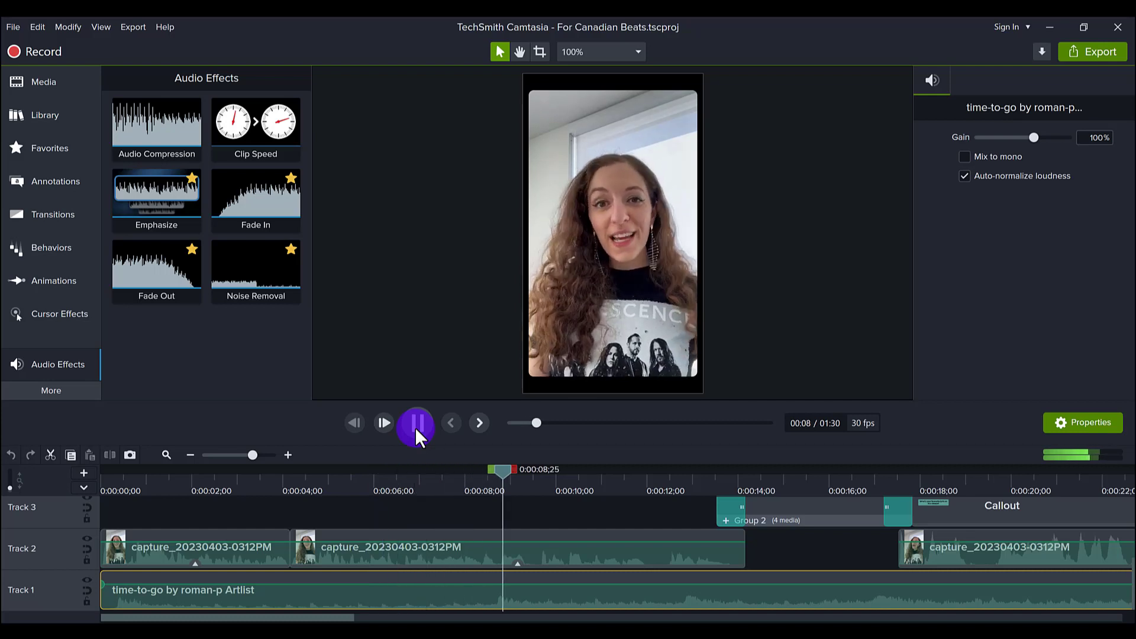
left_click(417, 422)
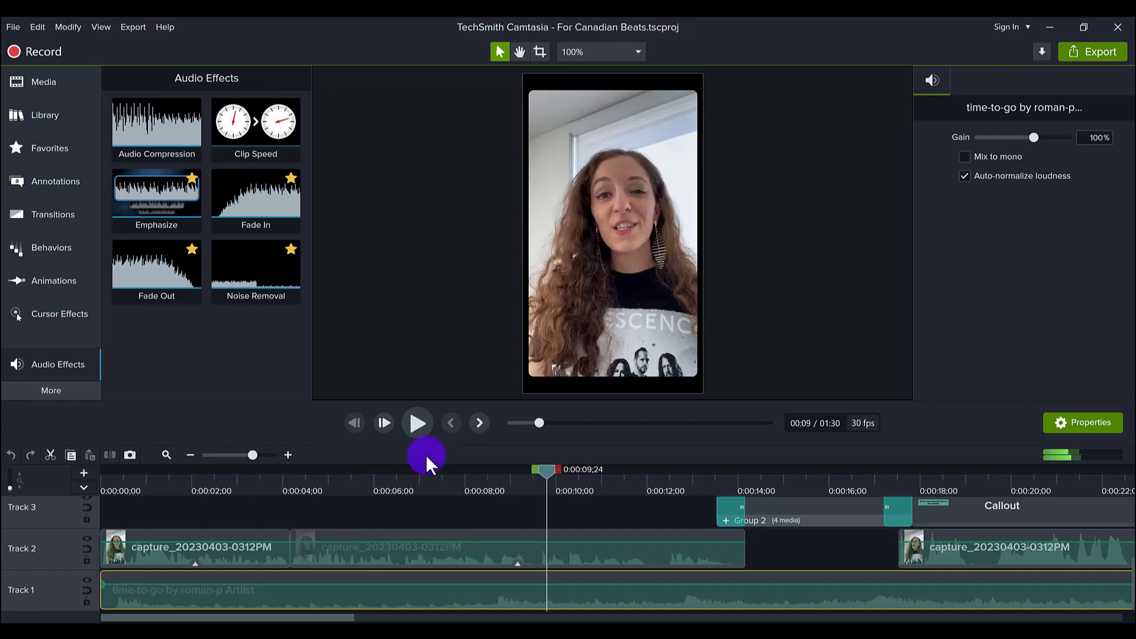
mouse_move(246, 490)
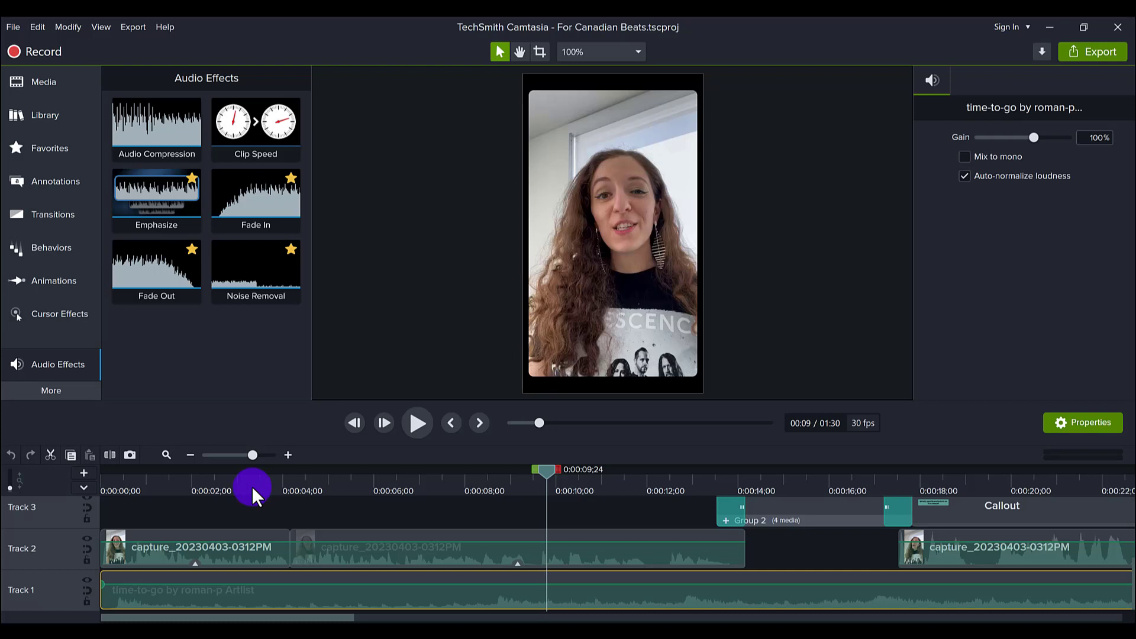
mouse_move(527, 598)
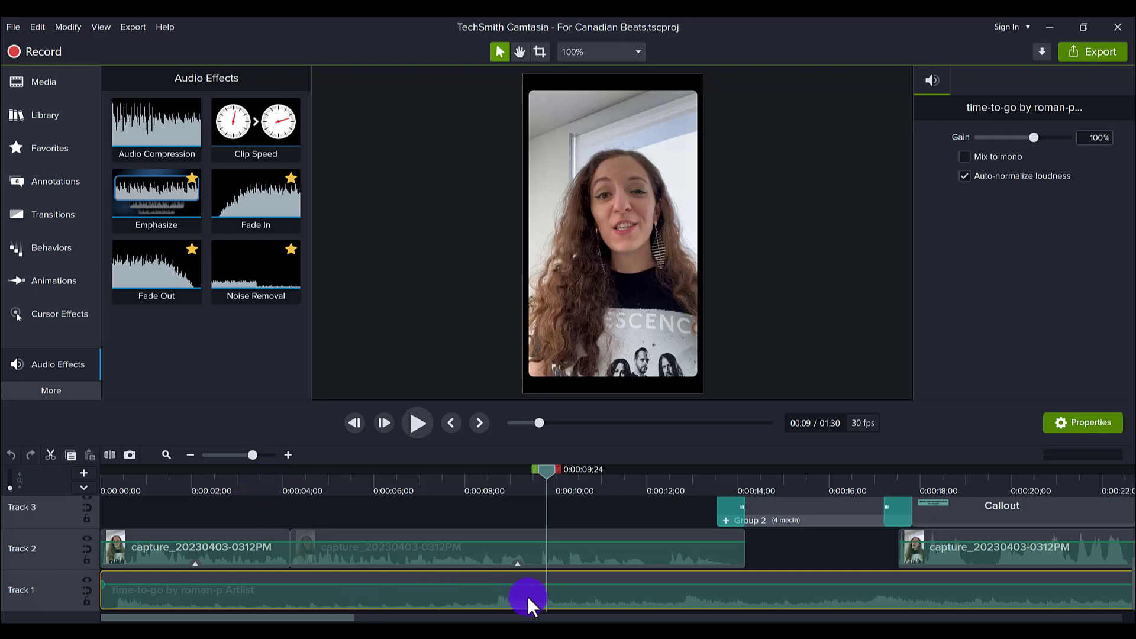
mouse_move(621, 611)
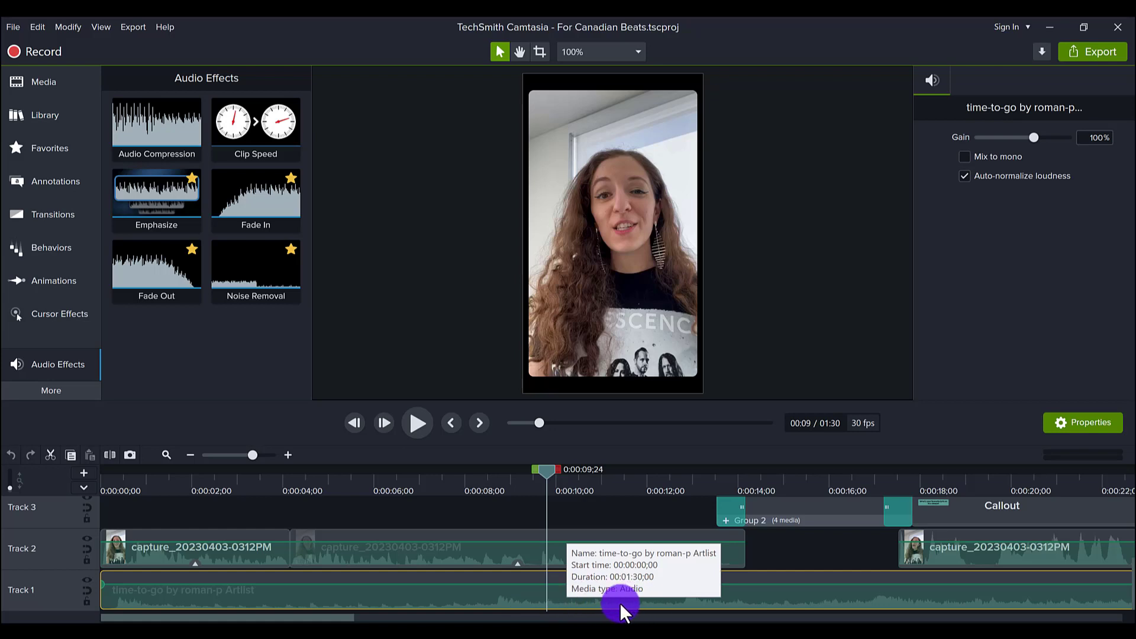
mouse_move(394, 572)
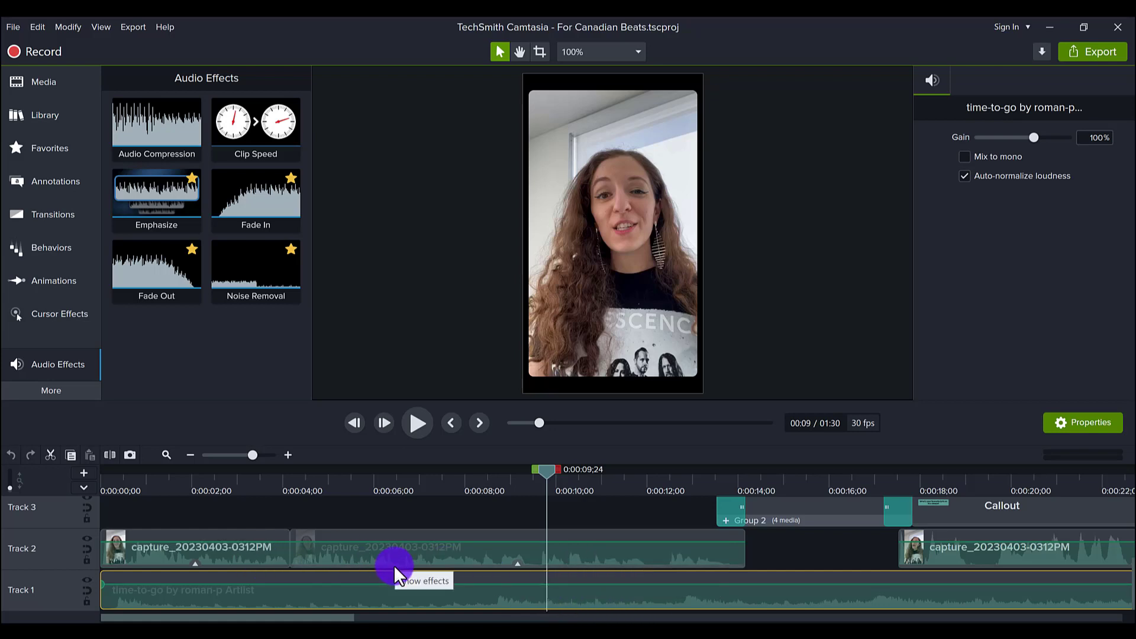
mouse_move(497, 574)
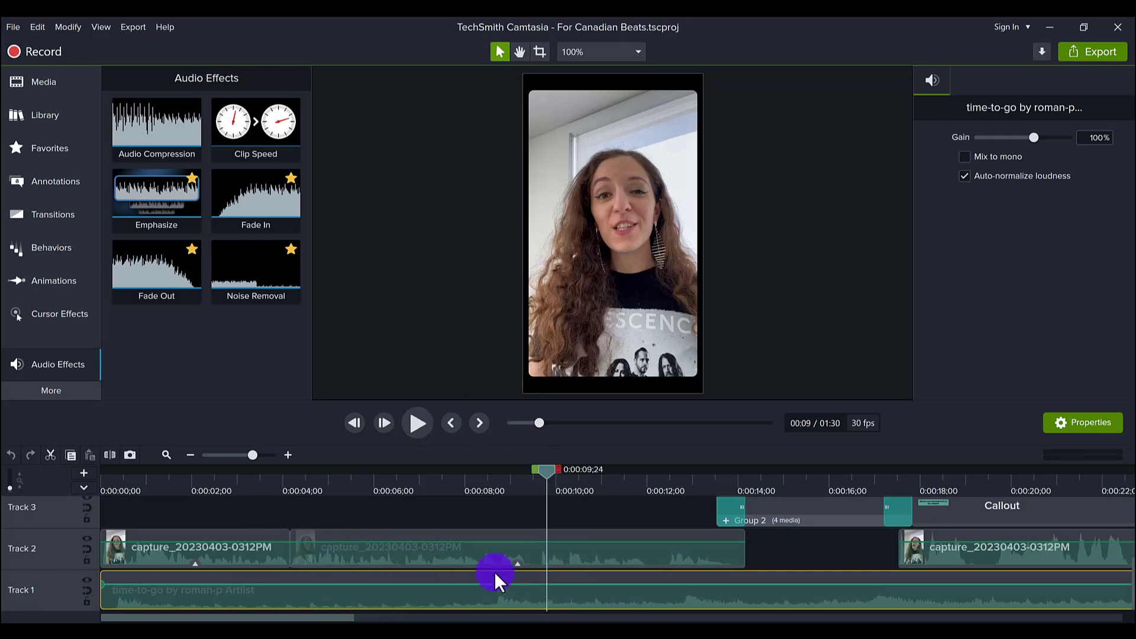
mouse_move(706, 608)
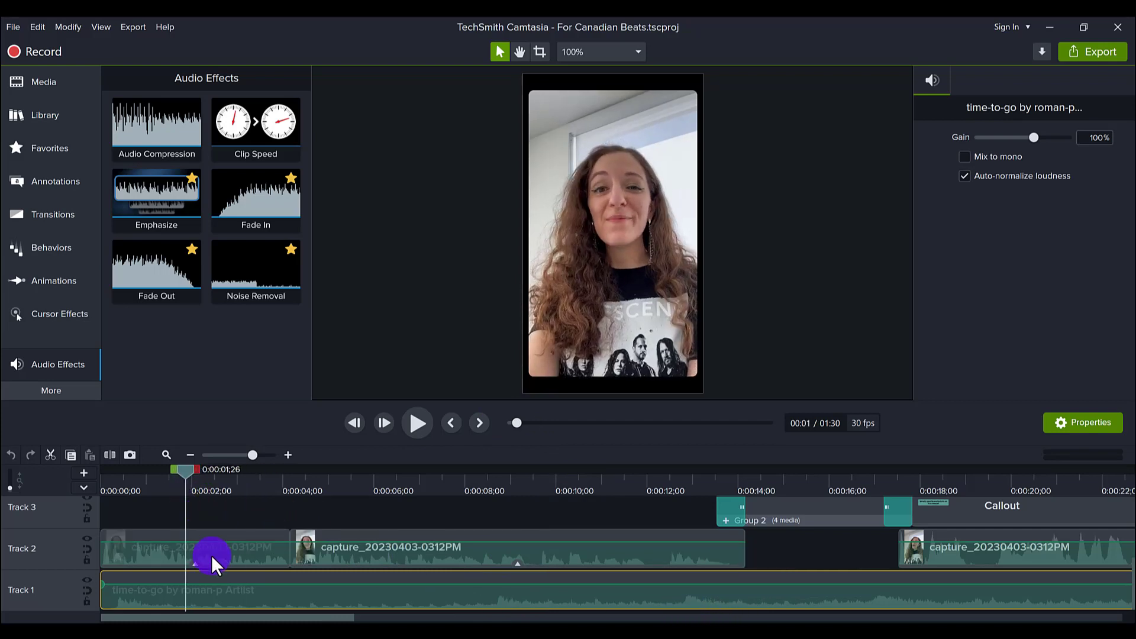
Step: Apply Emphasize at 80% to the talking clip, then switch the effect off to compare
left_click(194, 547)
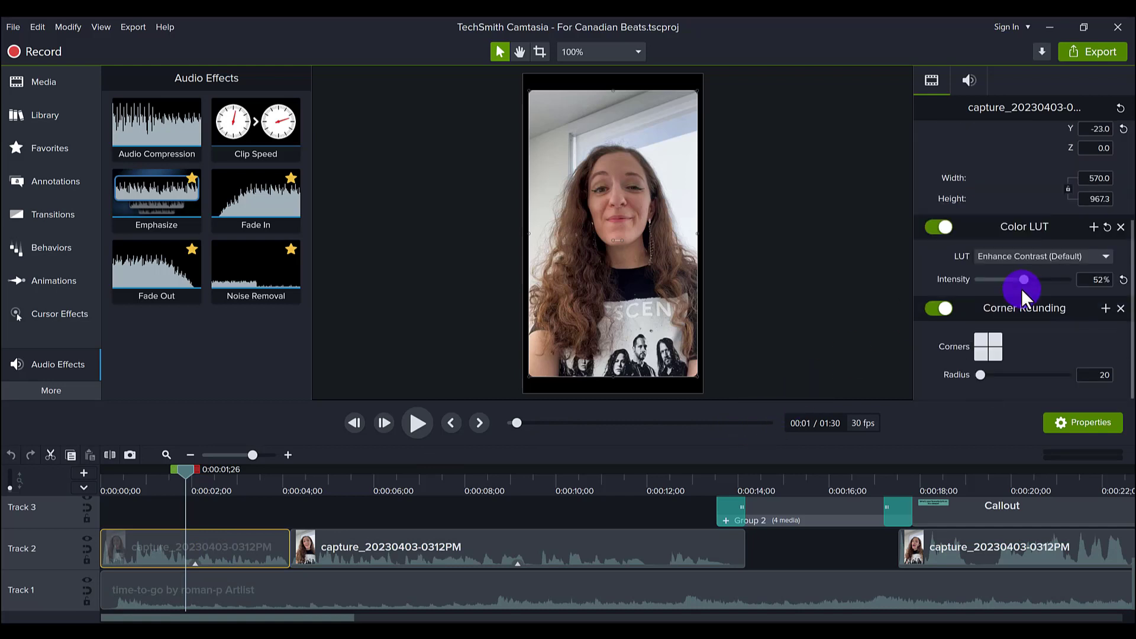
left_click(968, 80)
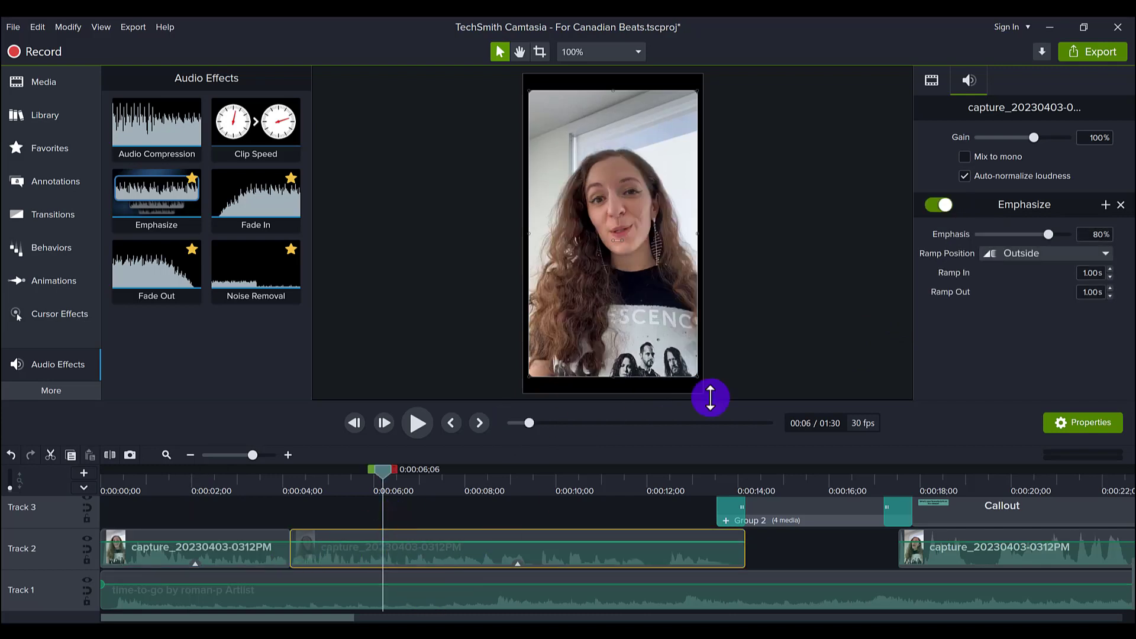
left_click(939, 204)
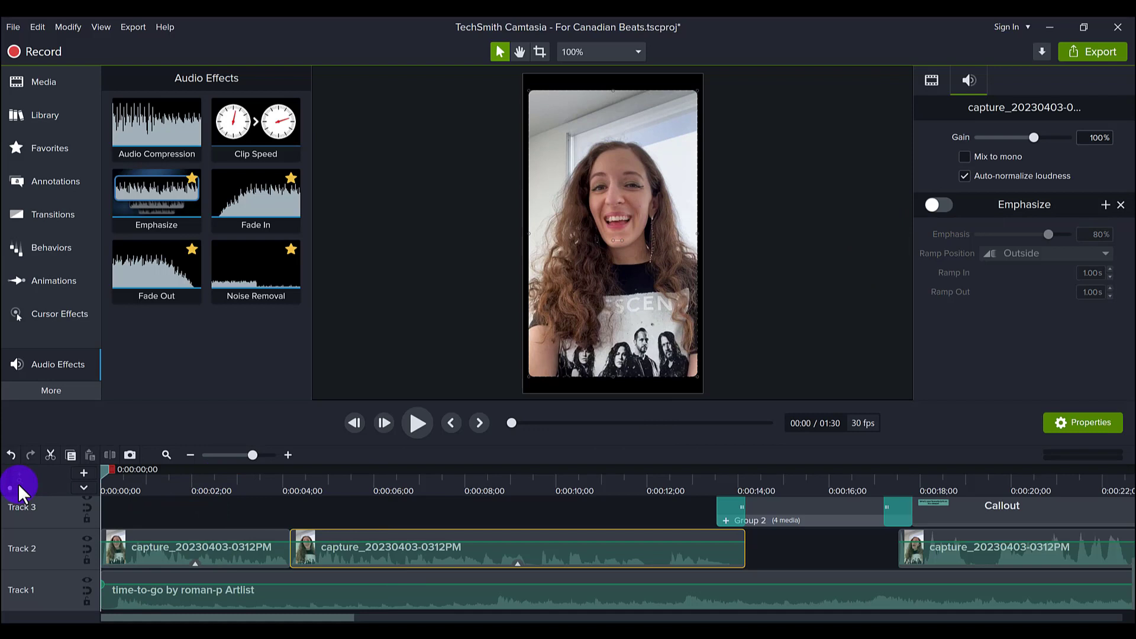
left_click(417, 422)
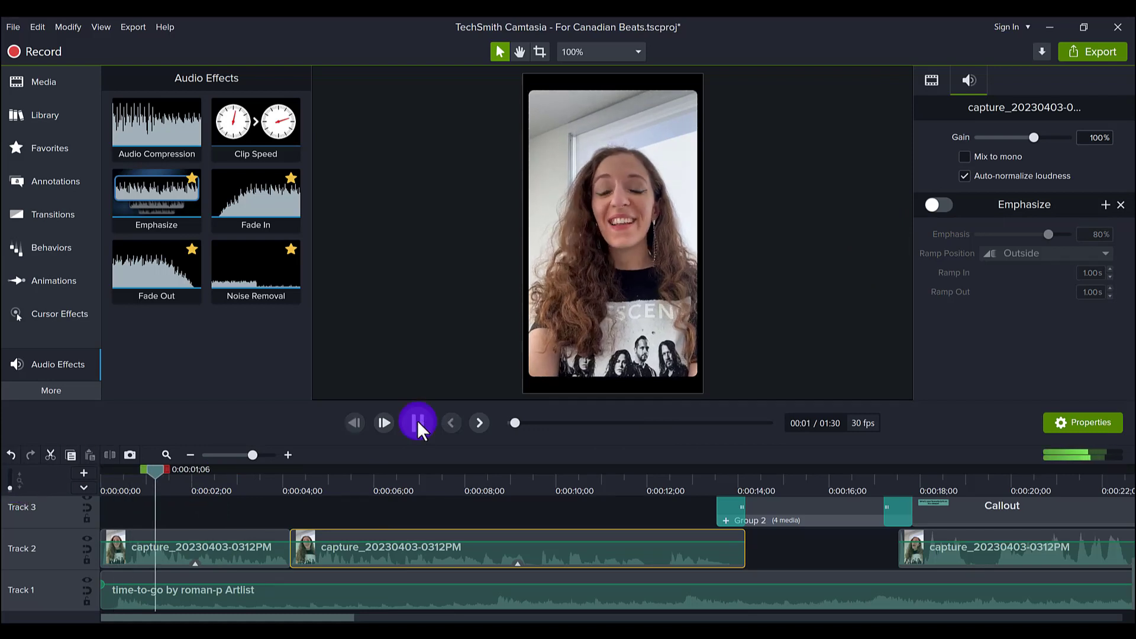
left_click(417, 422)
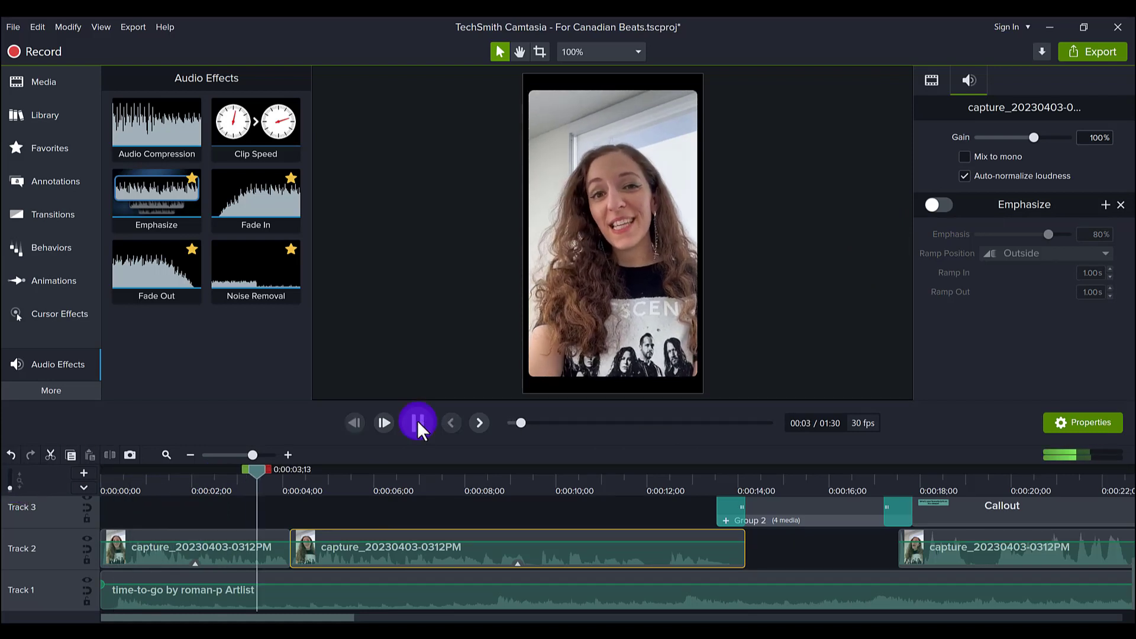
left_click(417, 422)
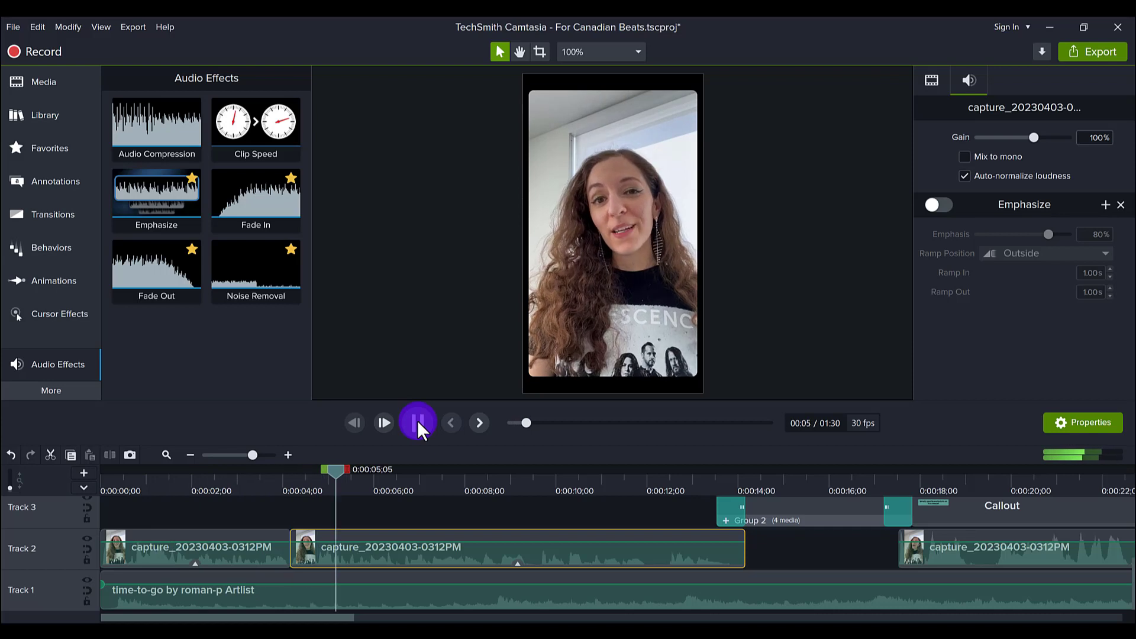
left_click(417, 423)
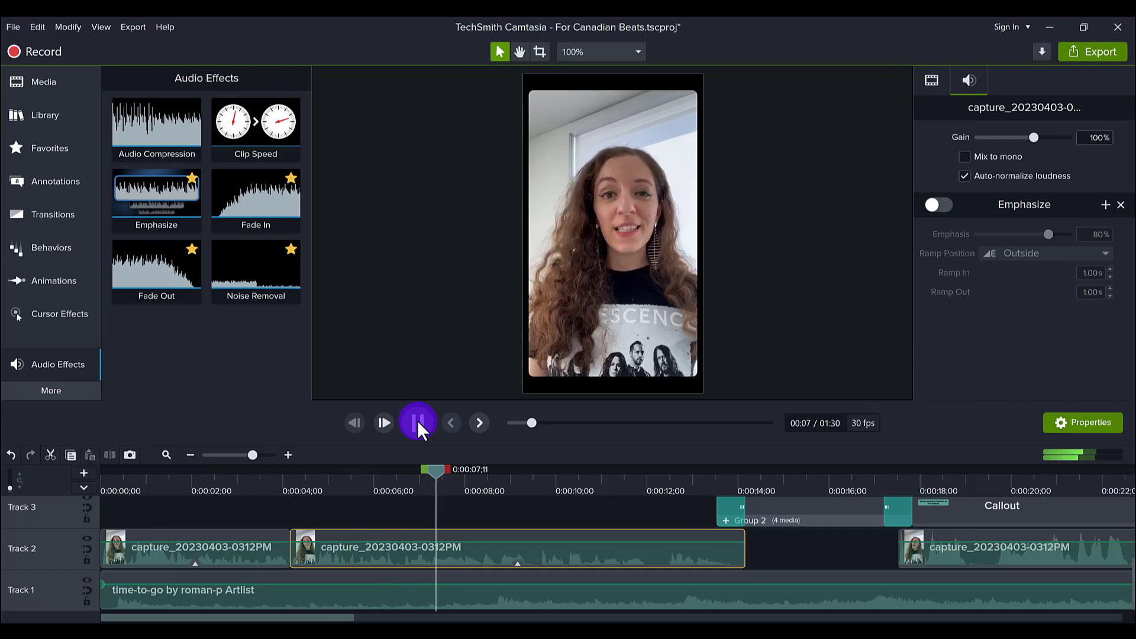
left_click(417, 423)
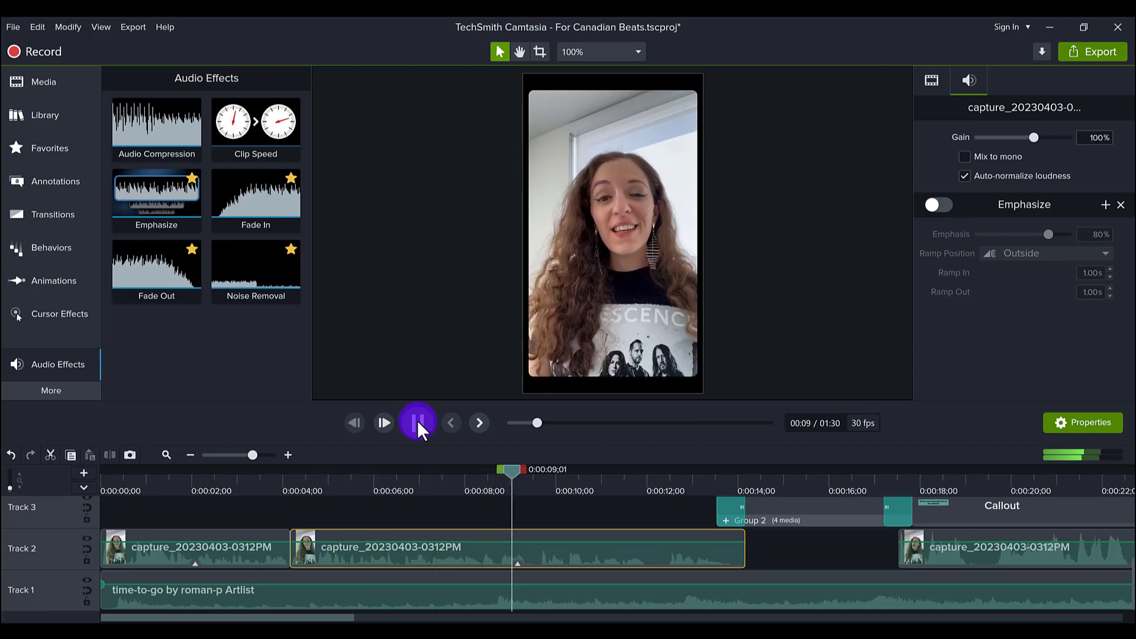
left_click(417, 422)
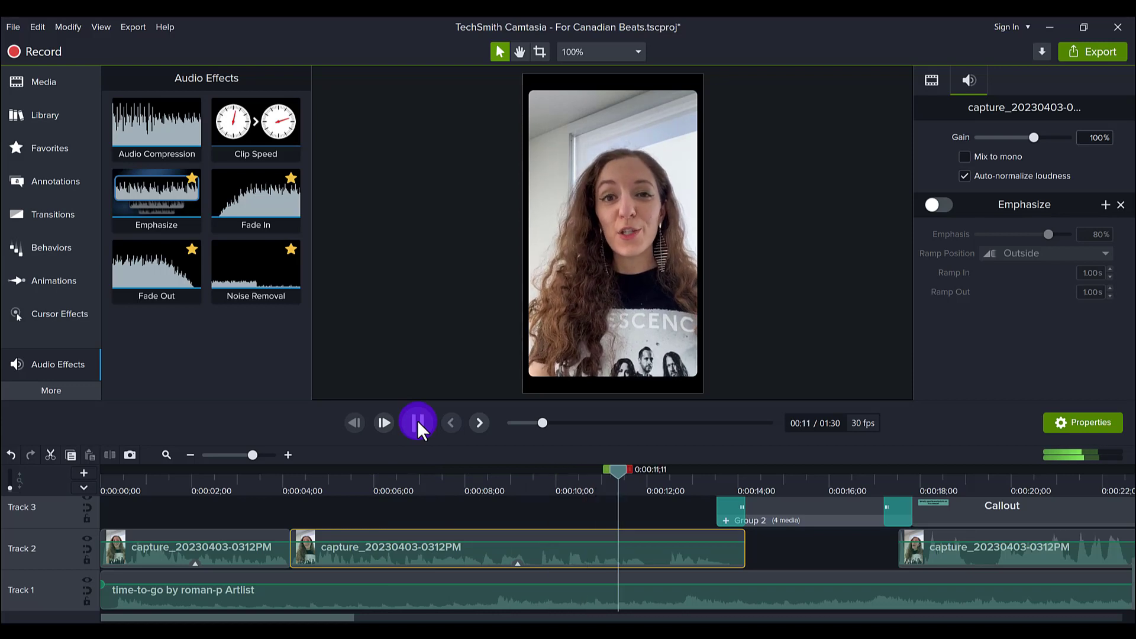
left_click(417, 423)
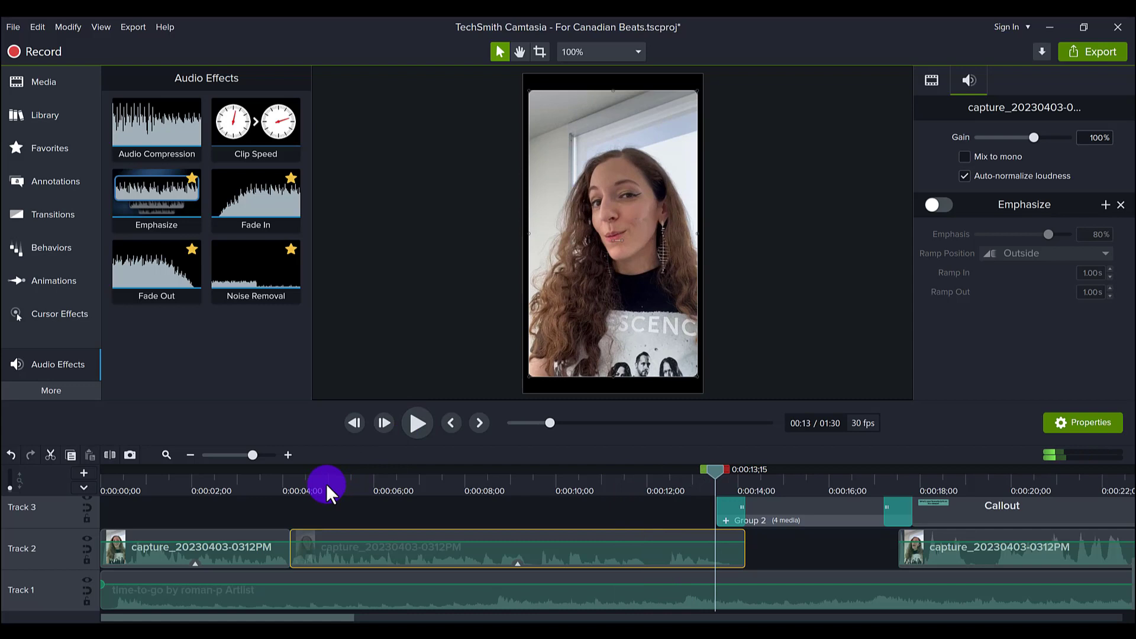
mouse_move(137, 612)
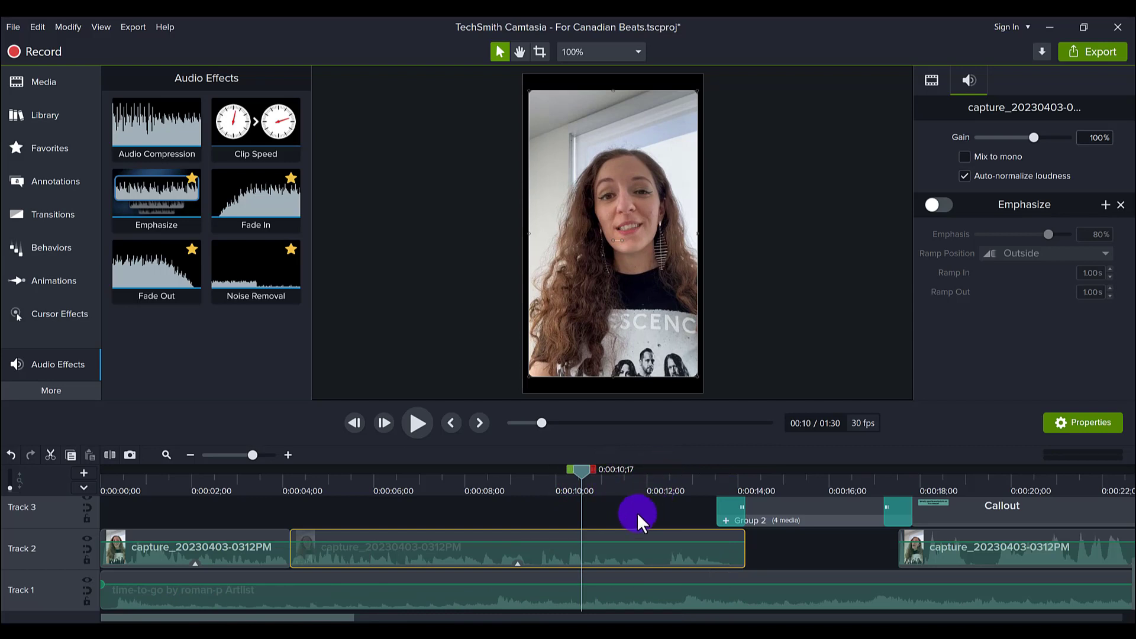
mouse_move(543, 486)
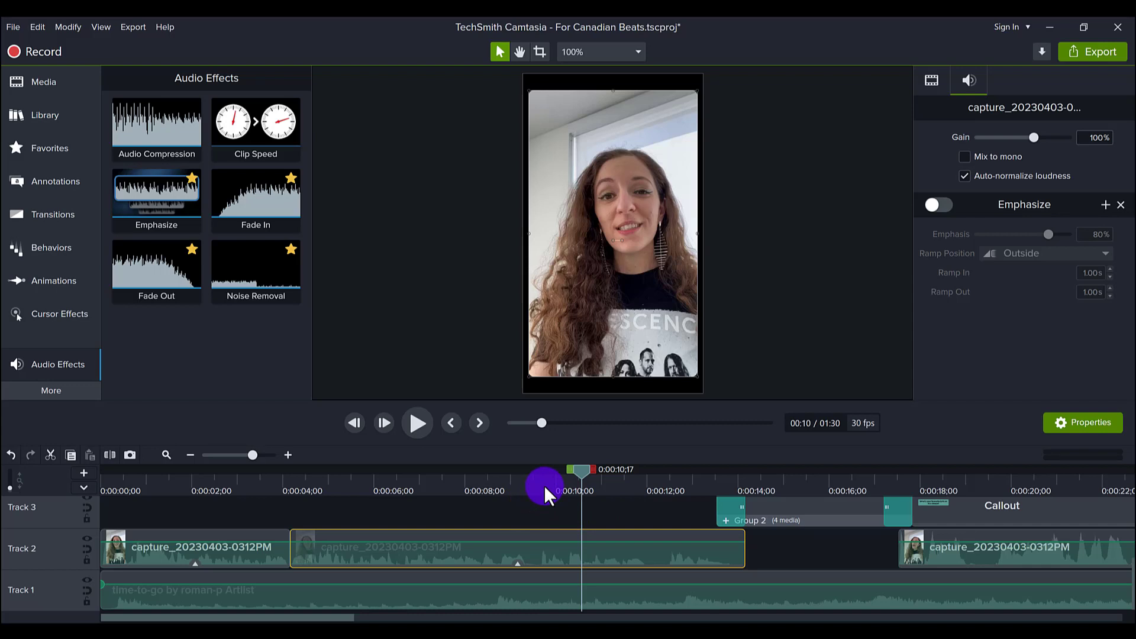
mouse_move(865, 261)
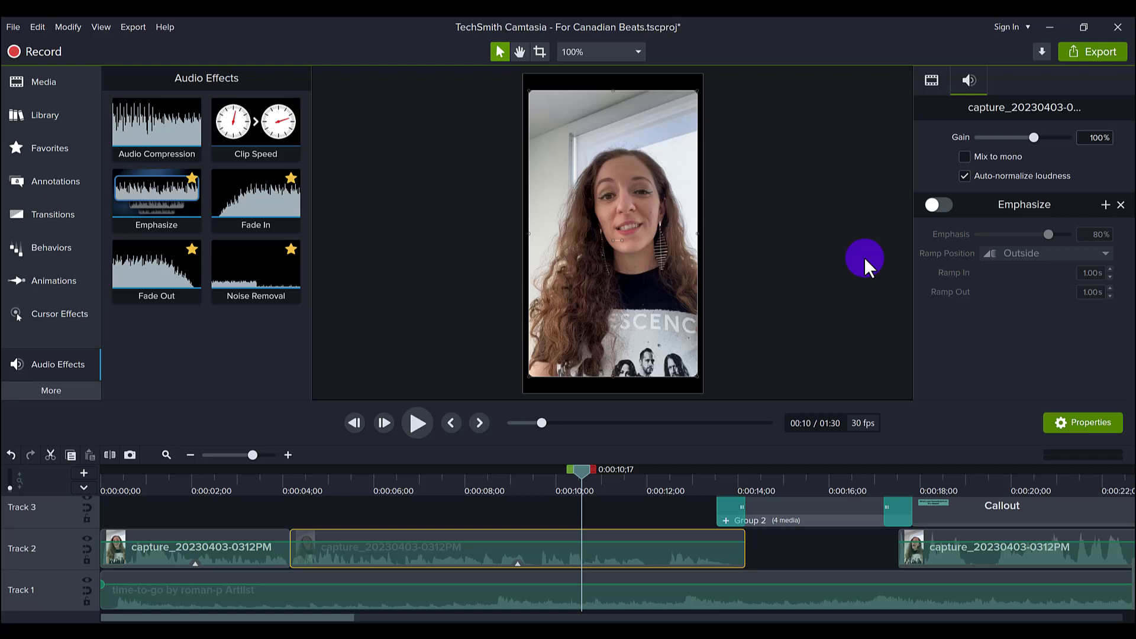
mouse_move(935, 205)
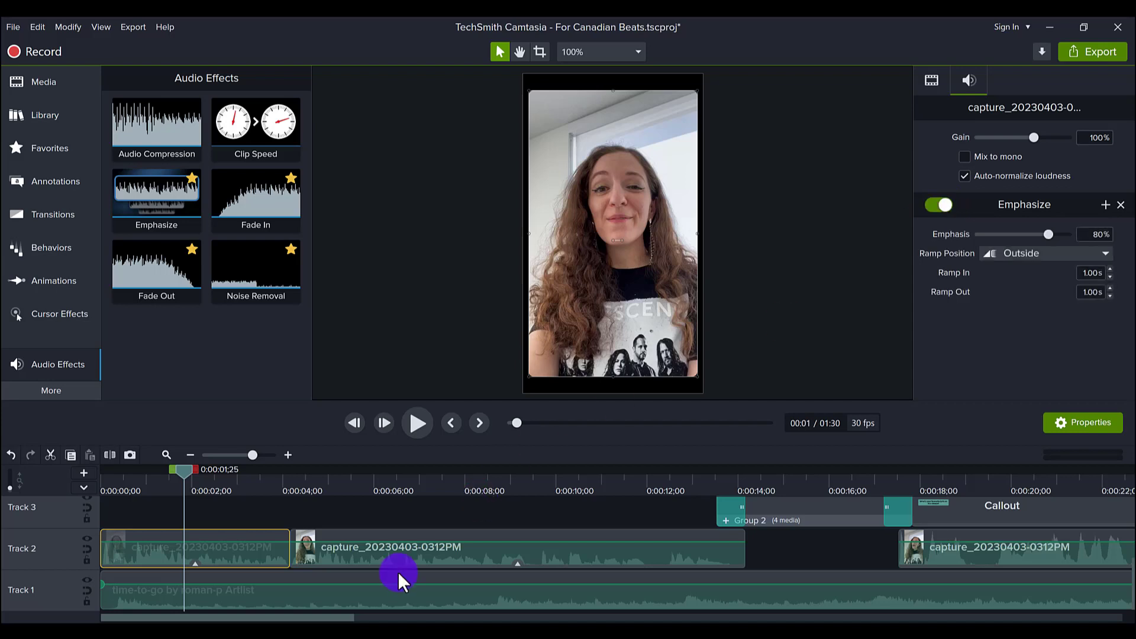
Step: Play the first talking clip with Emphasize enabled and stop playback
left_click(417, 422)
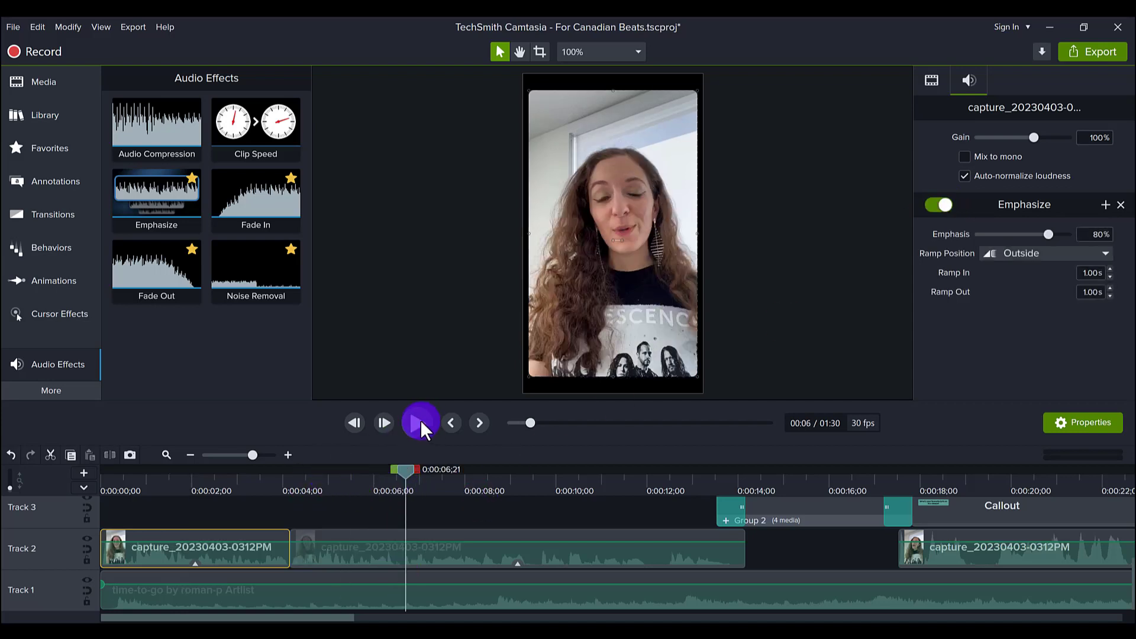
left_click(420, 422)
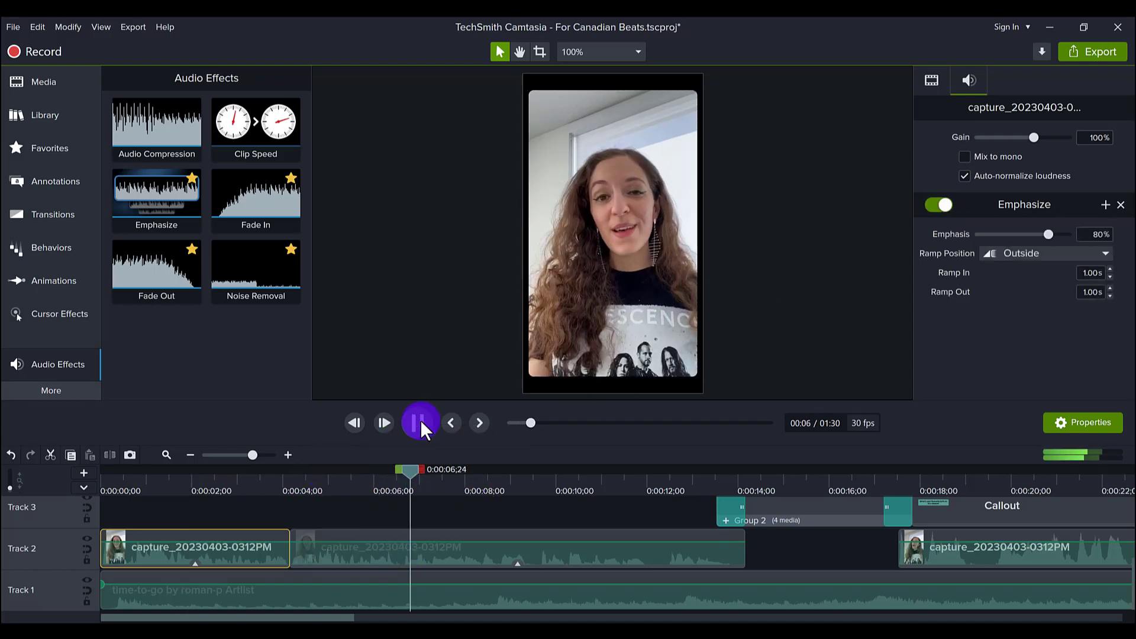
left_click(420, 422)
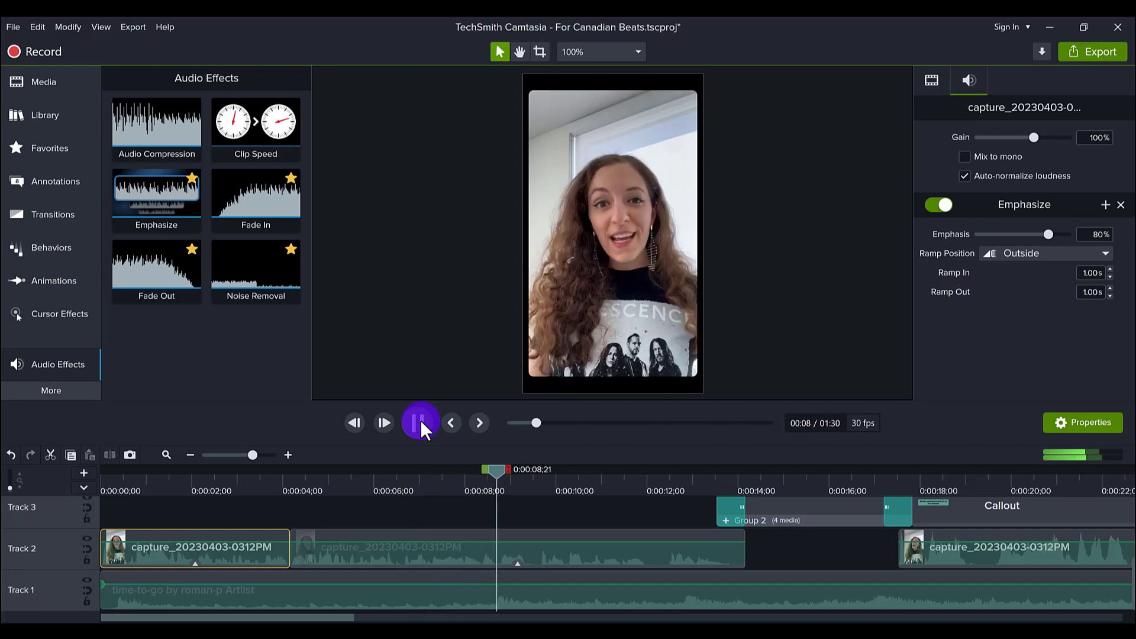
left_click(420, 422)
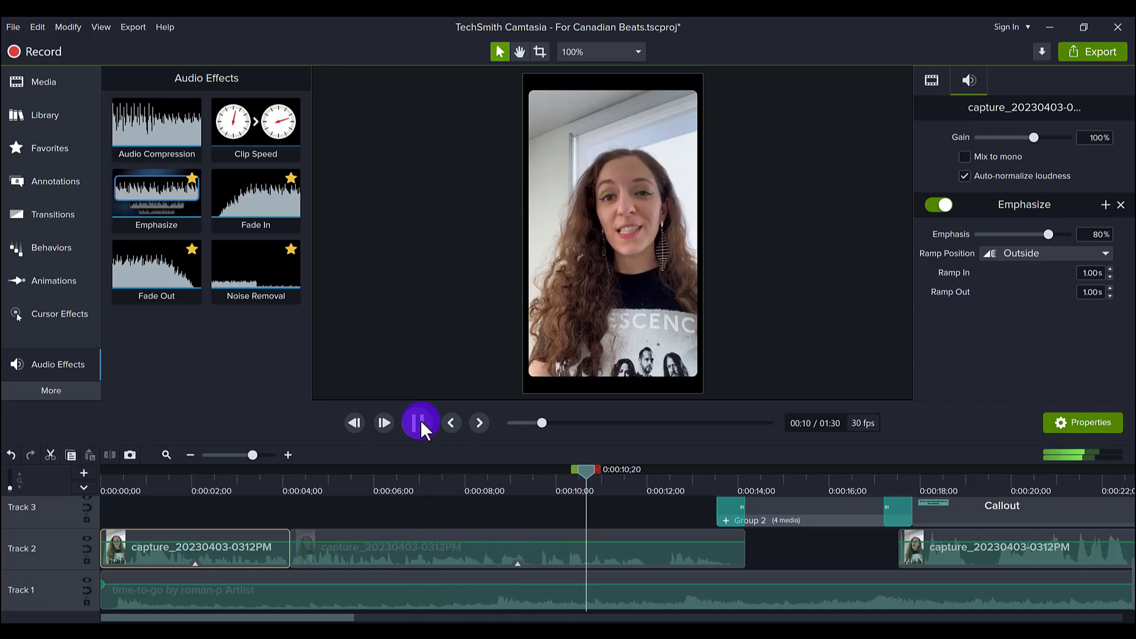
left_click(420, 422)
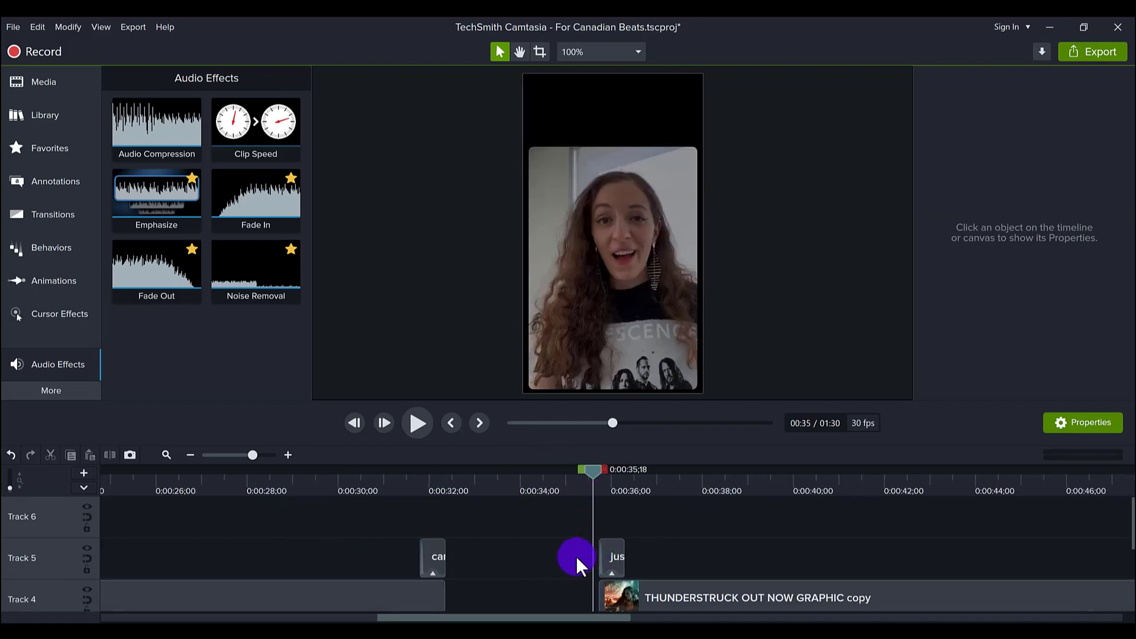
mouse_move(435, 464)
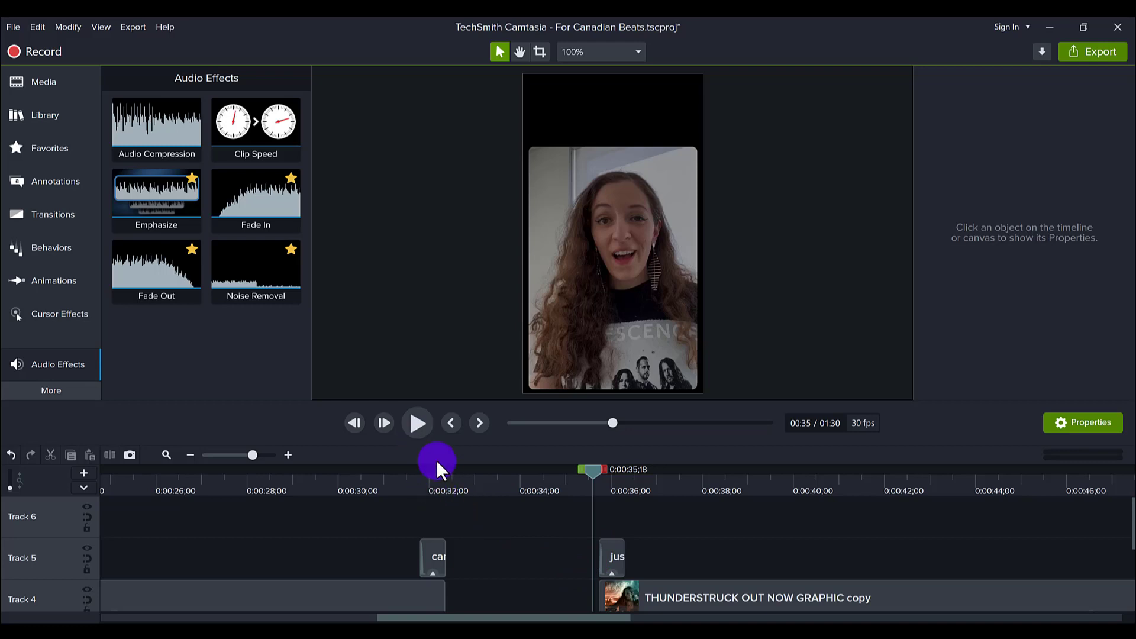
Step: Preview near 0:35, then select the just-for-fun sound-effect clip on Track 5
left_click(416, 423)
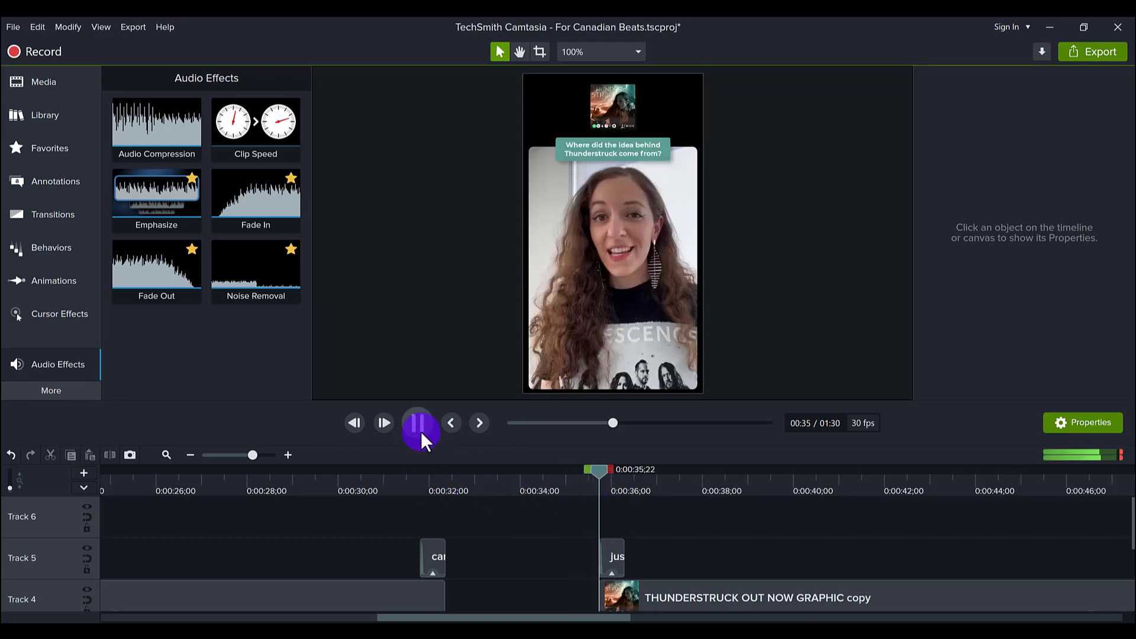
left_click(417, 423)
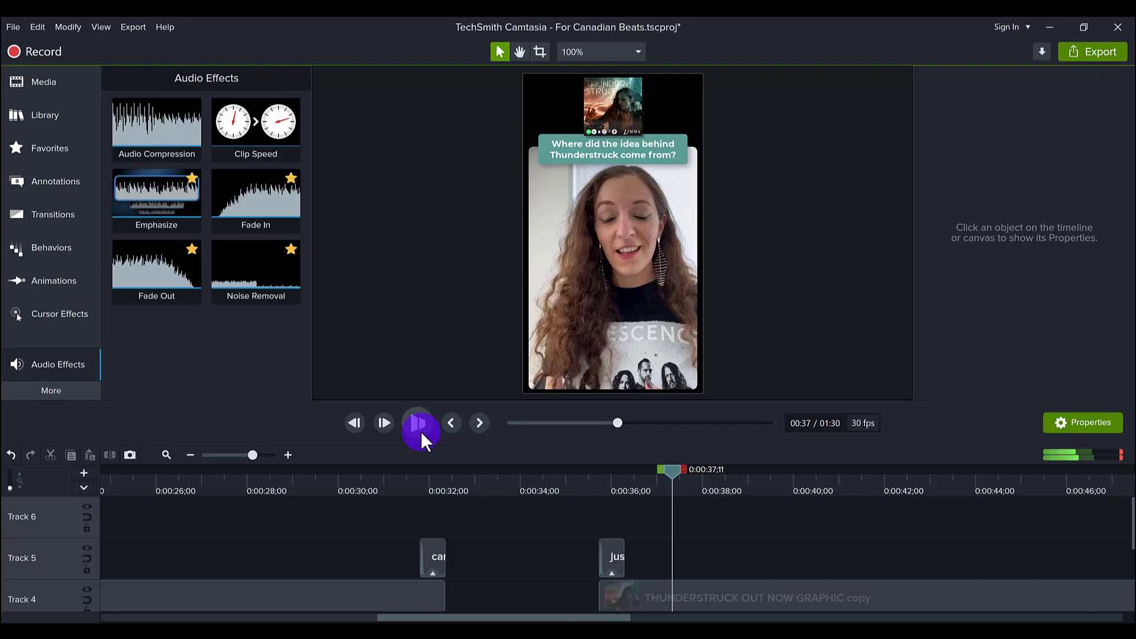
left_click(417, 423)
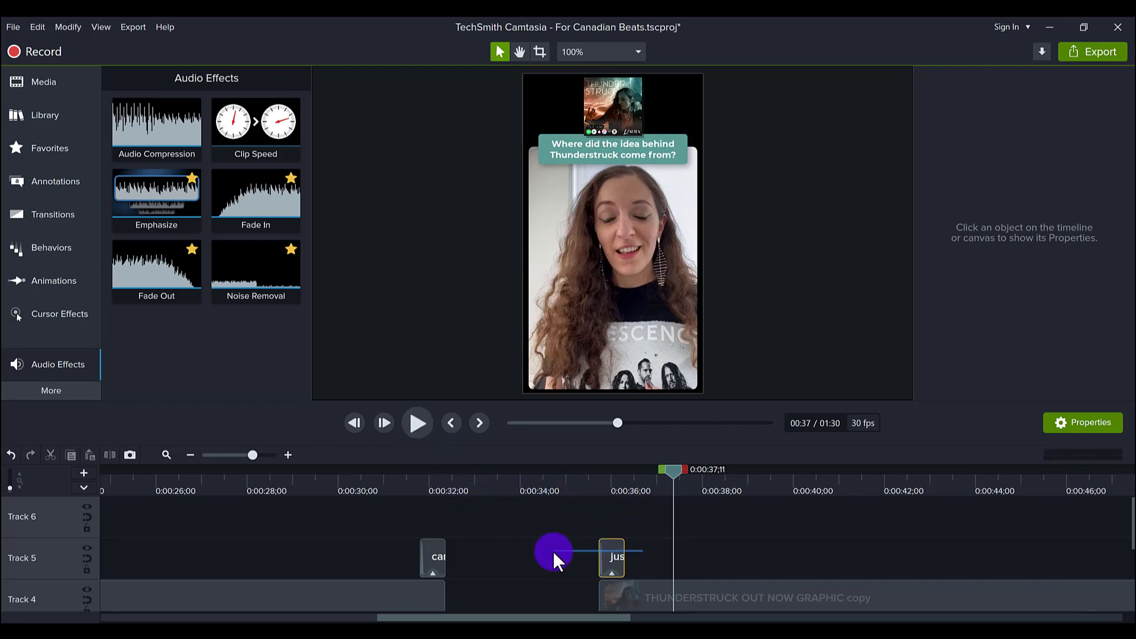
left_click(611, 558)
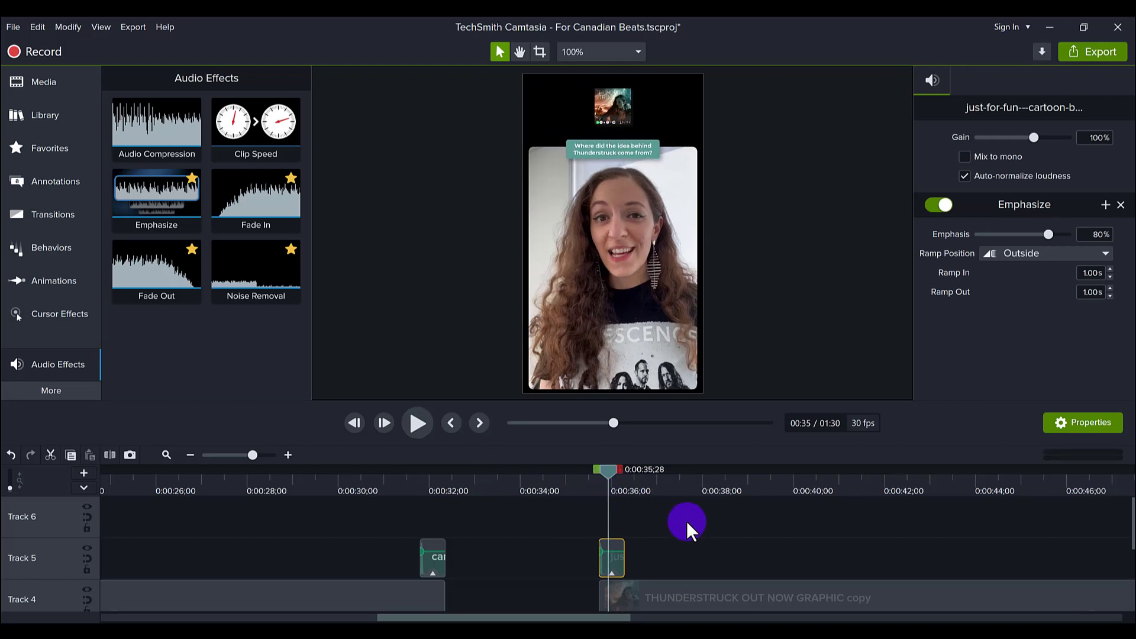
mouse_move(575, 511)
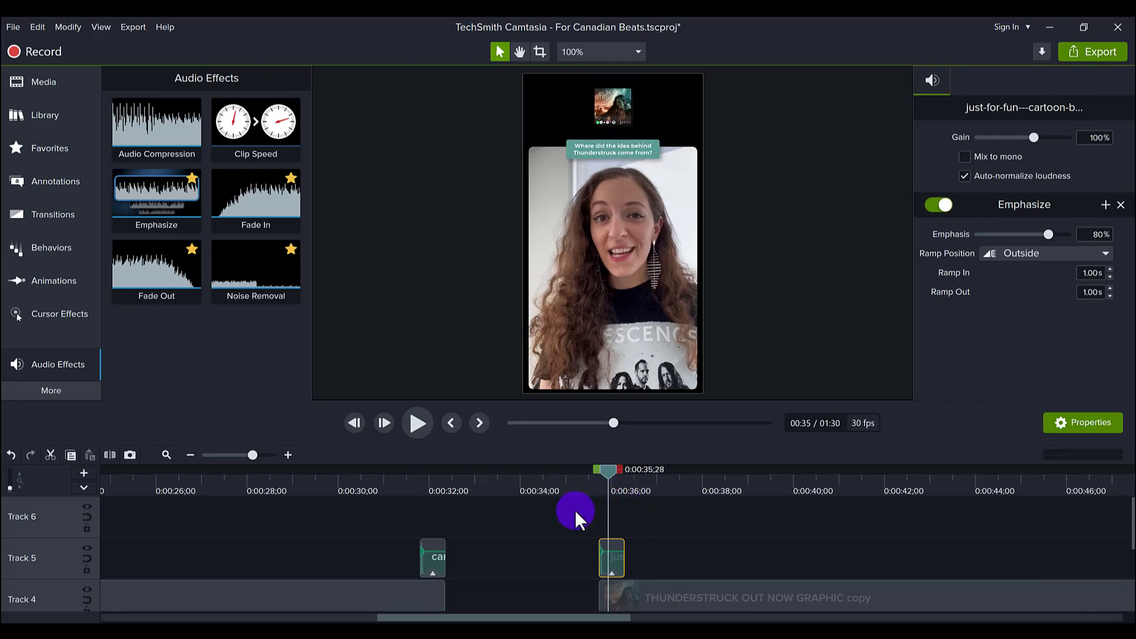
mouse_move(758, 500)
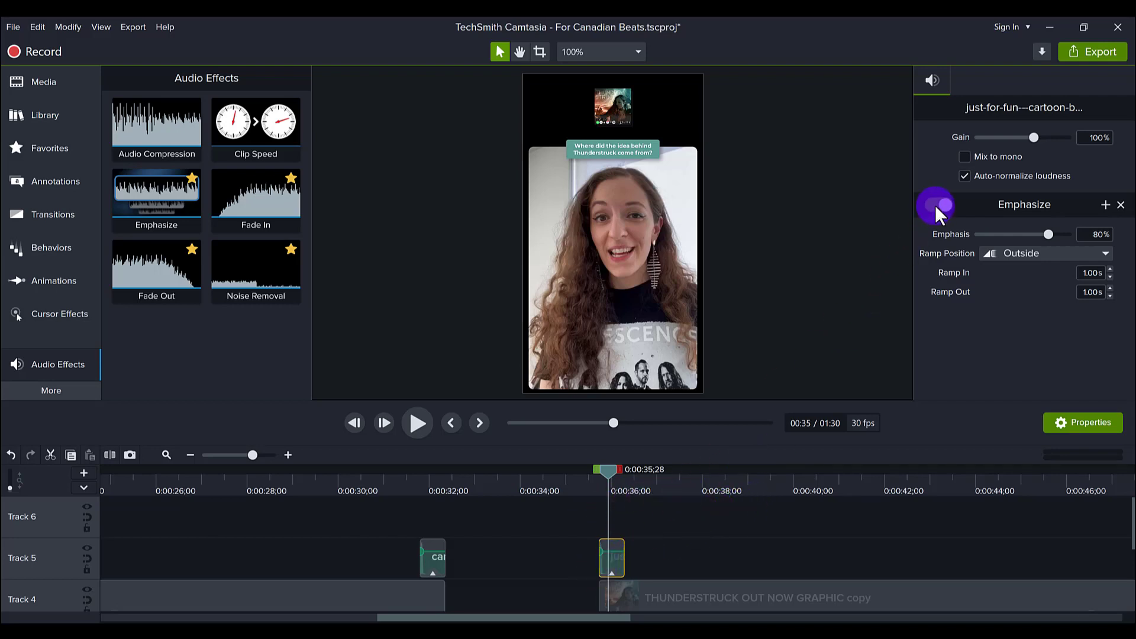
Step: Disable Emphasize on the sound-effect clip and replay it without the effect
left_click(936, 204)
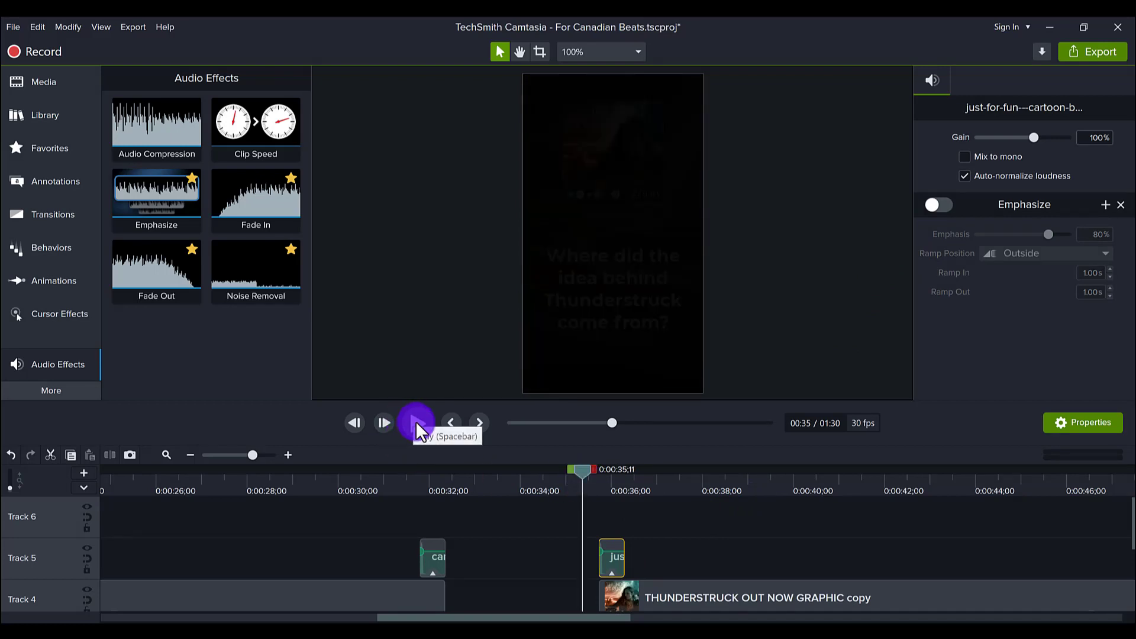
left_click(416, 422)
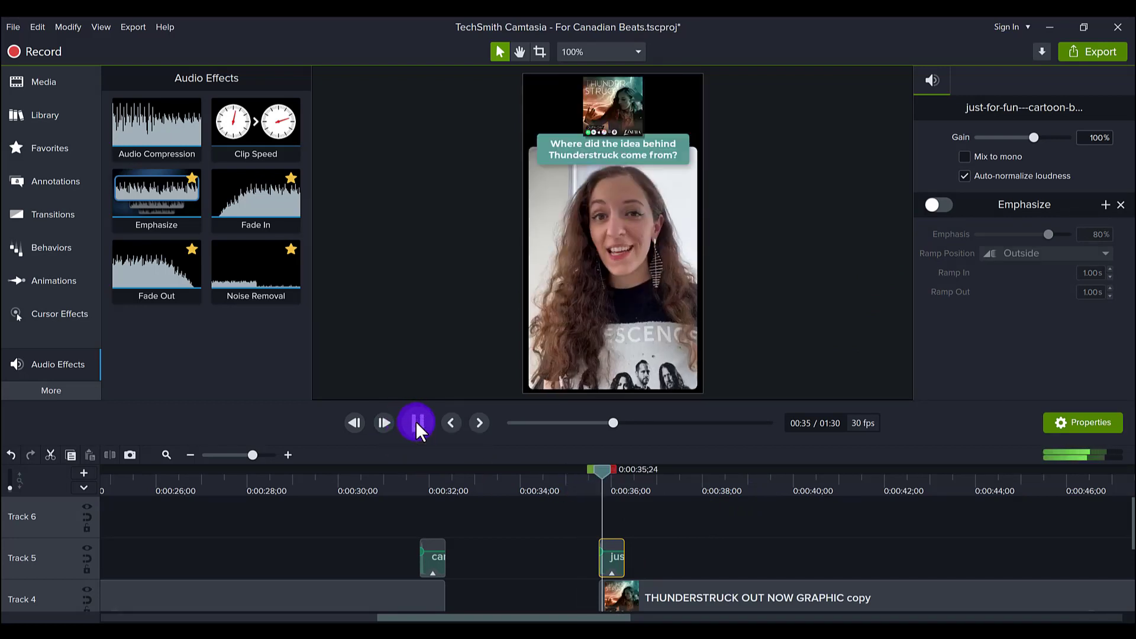
left_click(416, 422)
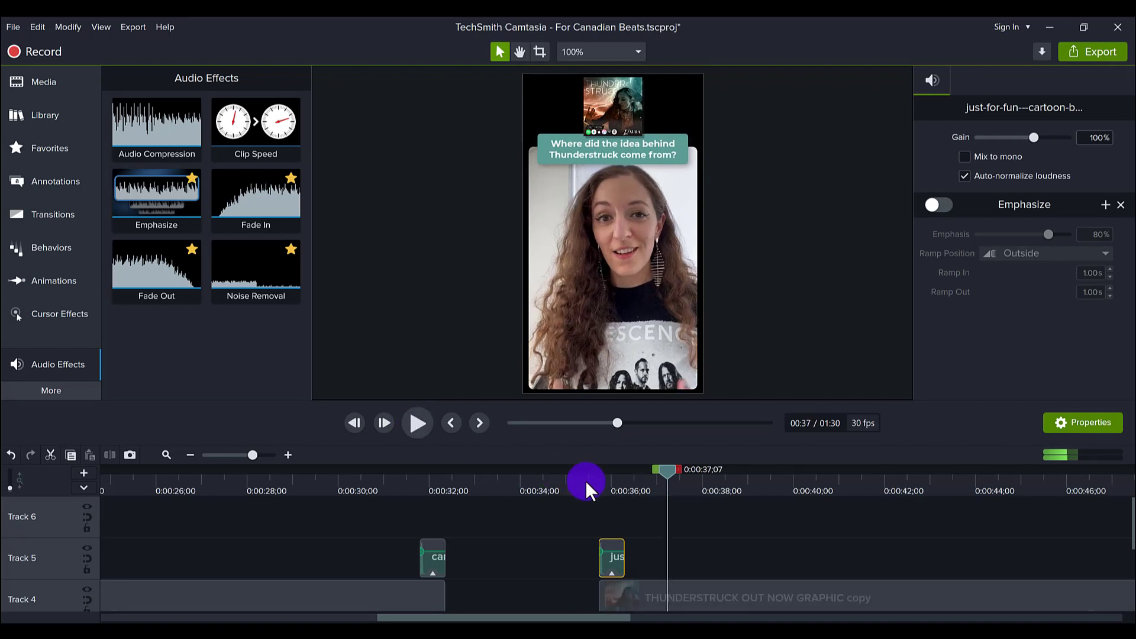
mouse_move(941, 210)
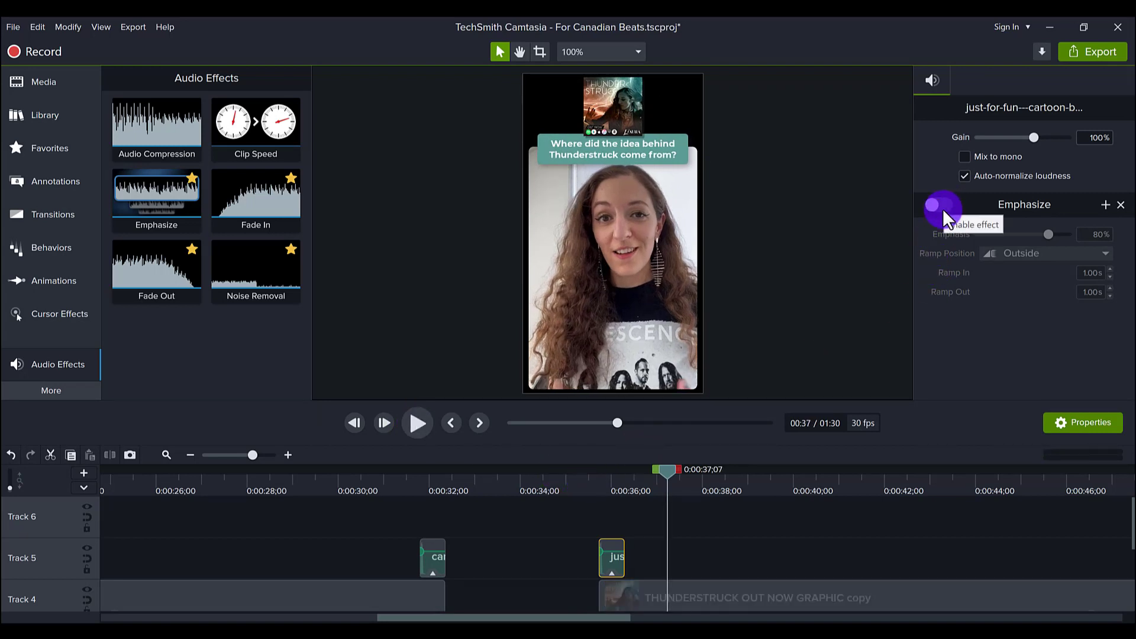
Step: Re-enable Emphasize on the sound-effect clip and replay it
left_click(940, 204)
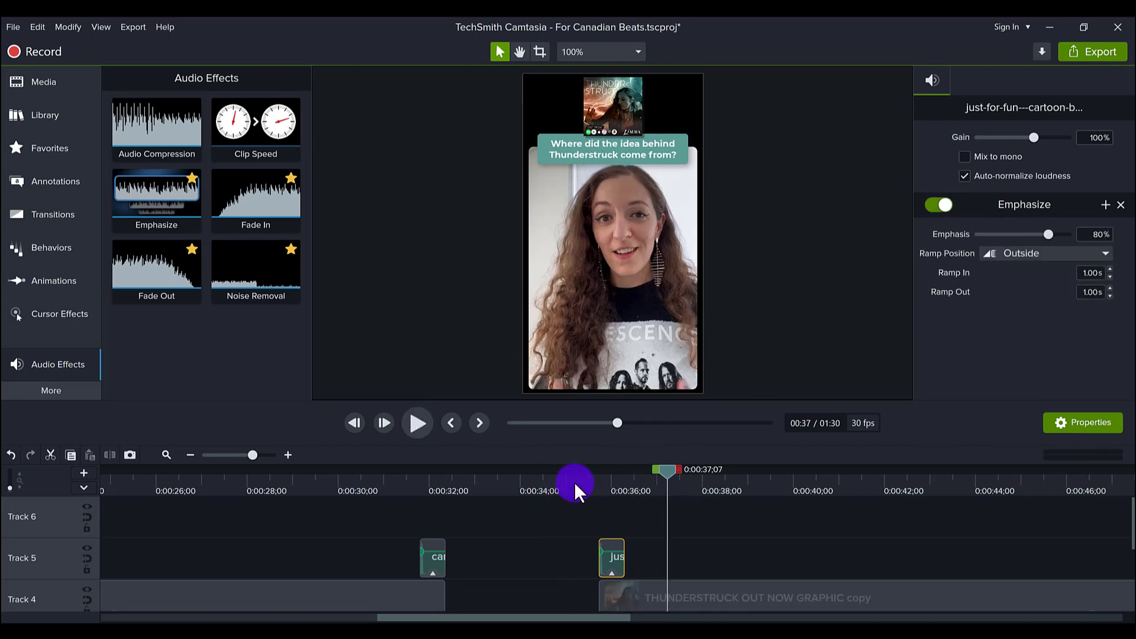
left_click(417, 422)
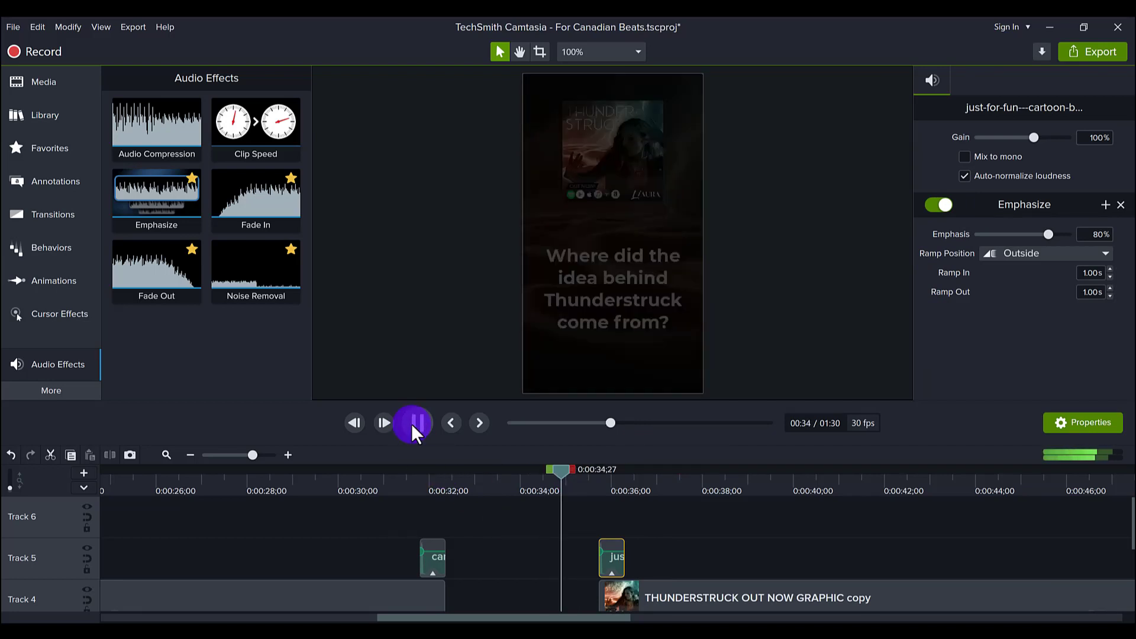
left_click(412, 423)
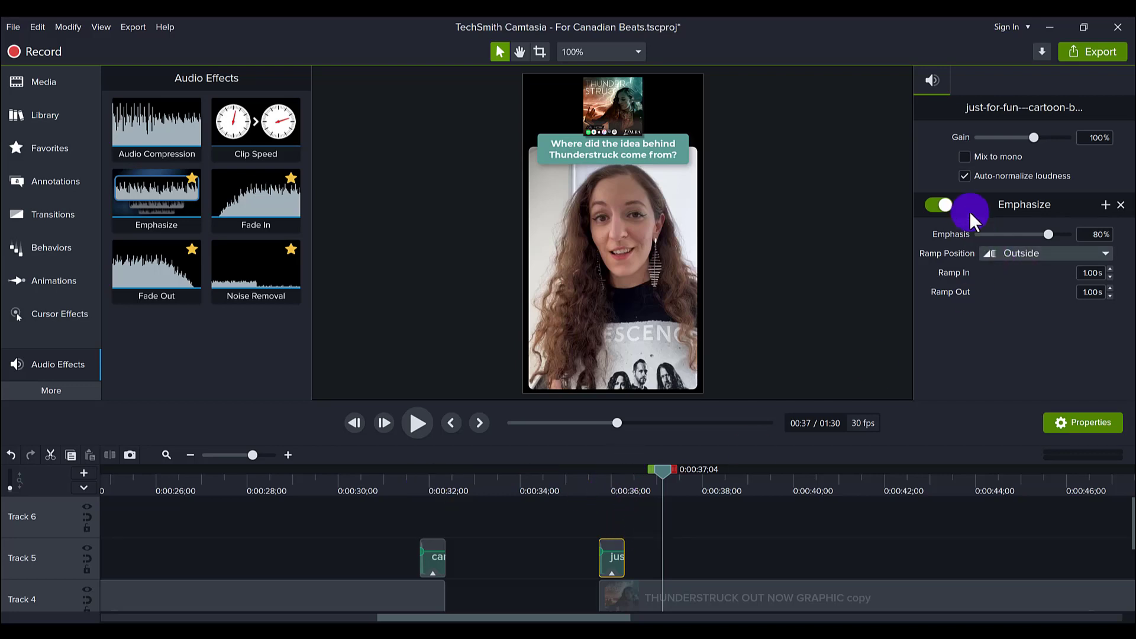
mouse_move(971, 217)
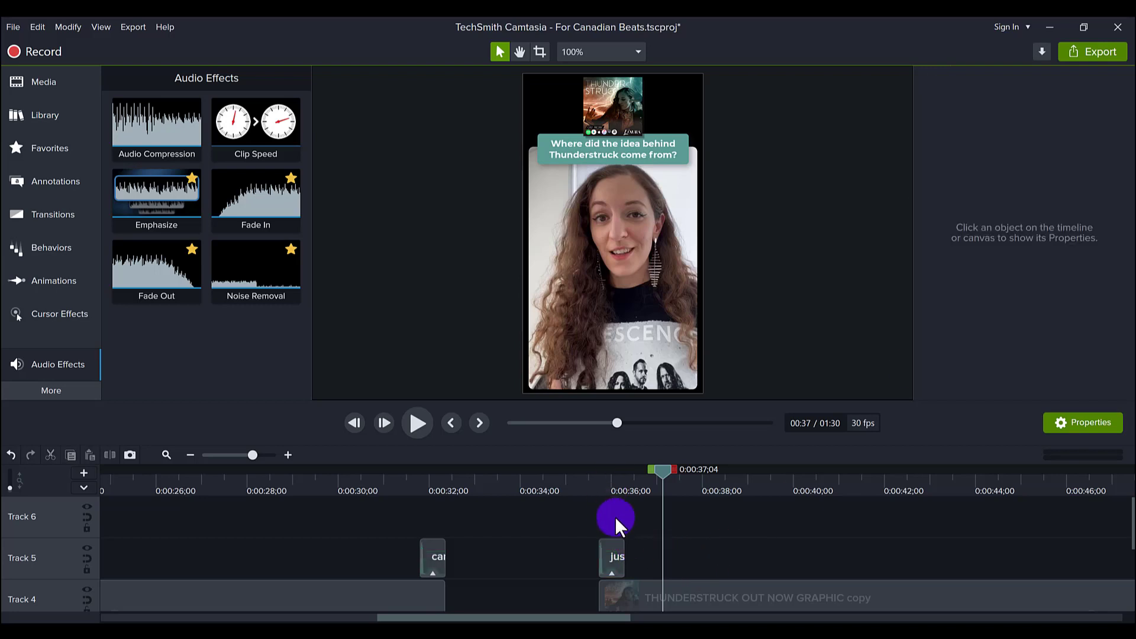
Step: Reselect the Track 5 sound-effect clip near 0:35 to check its effect
left_click(612, 556)
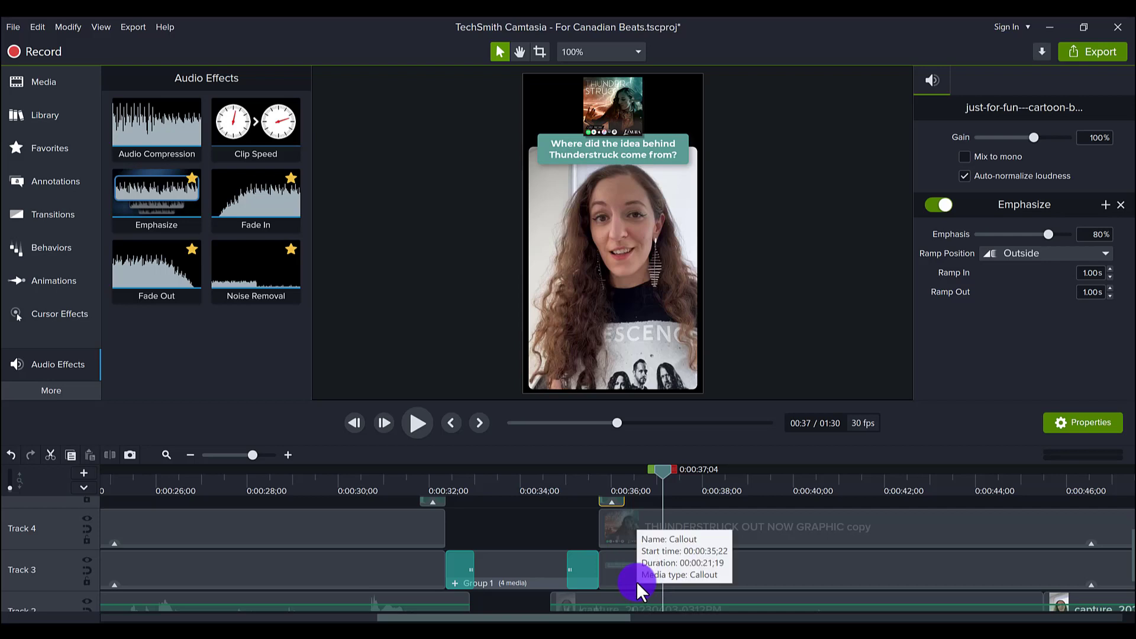